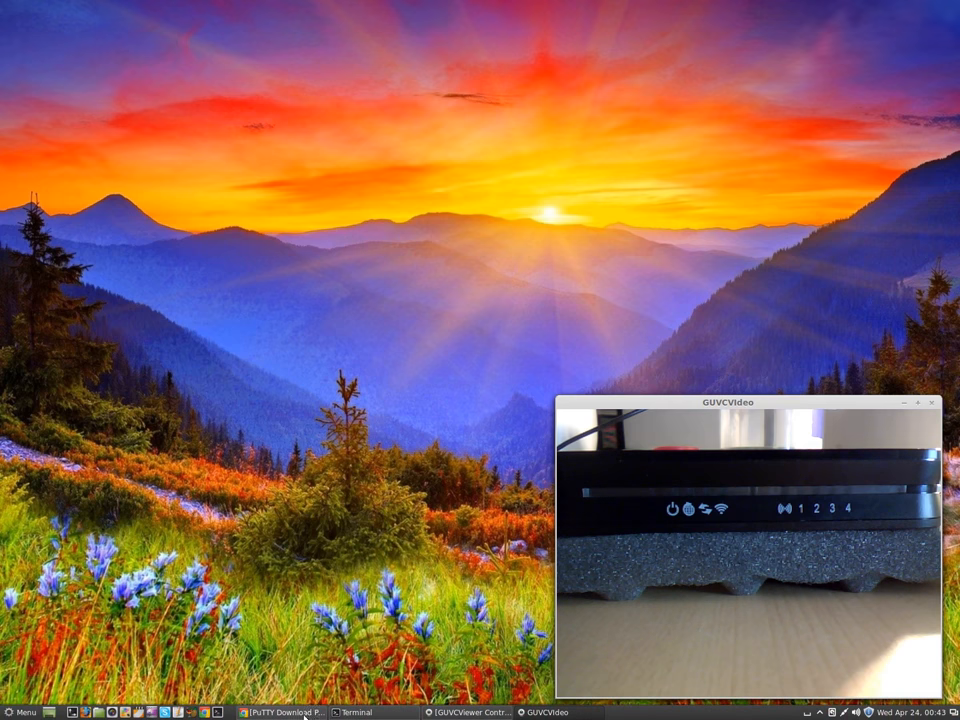
# Step: Download putty.exe from the PuTTY download page and save it to the desktop
pyautogui.click(290, 712)
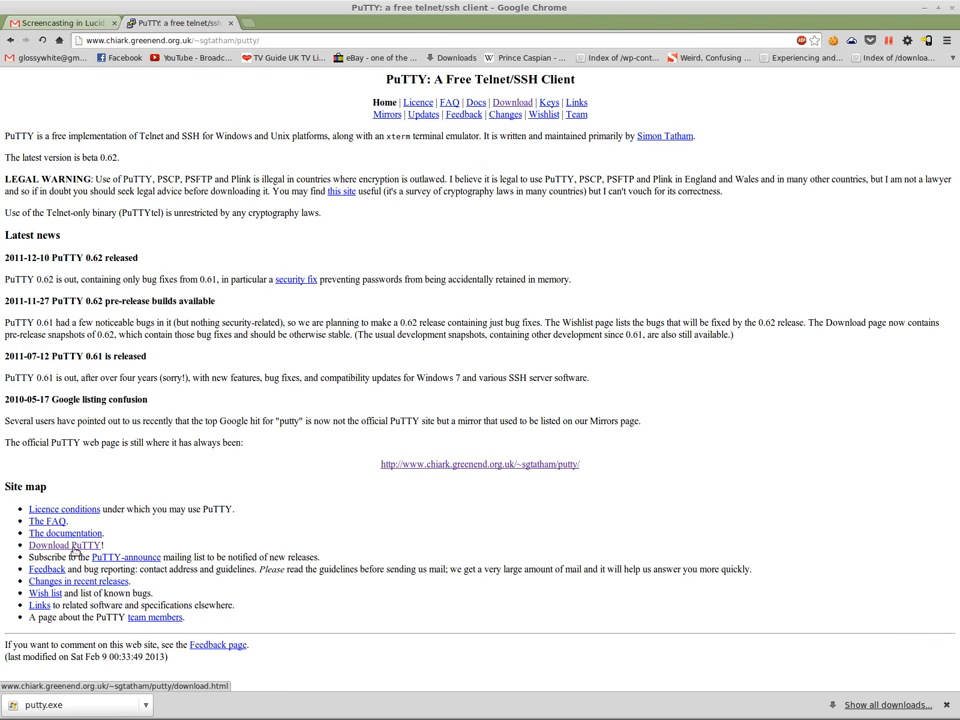
pyautogui.click(64, 544)
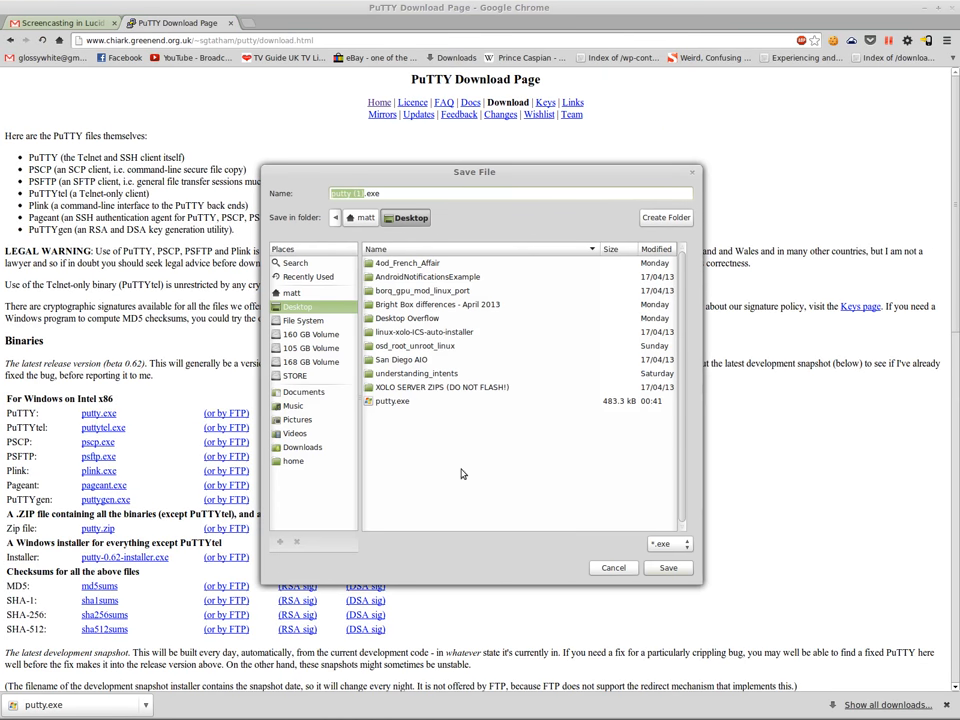
pyautogui.click(612, 568)
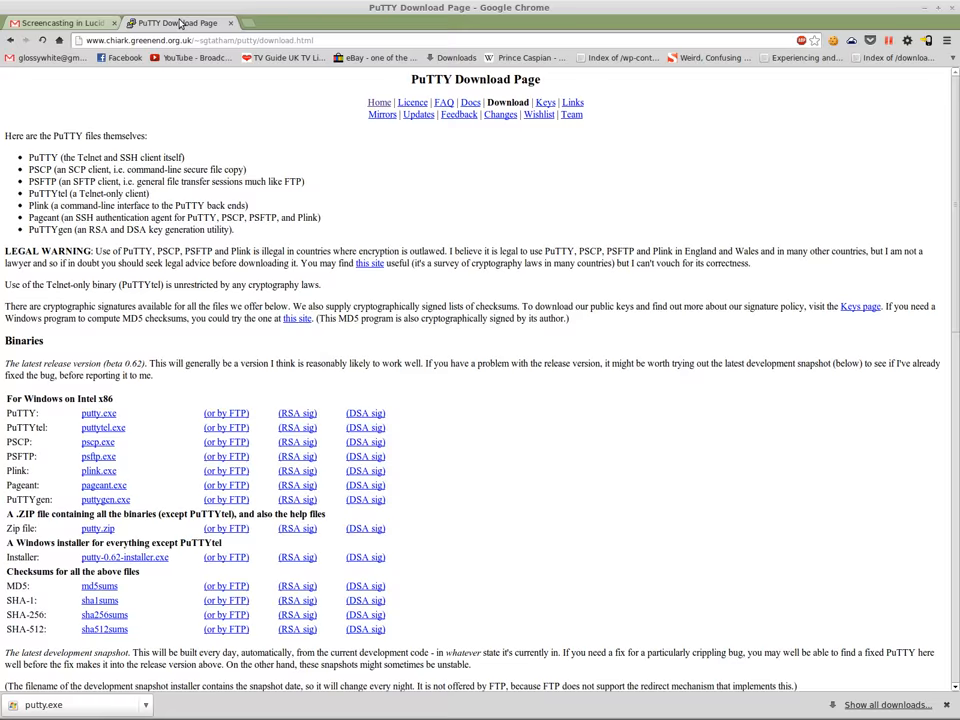
# Step: Hide the browser and show the network connections menu with wired off and nearby wireless networks
pyautogui.click(60, 22)
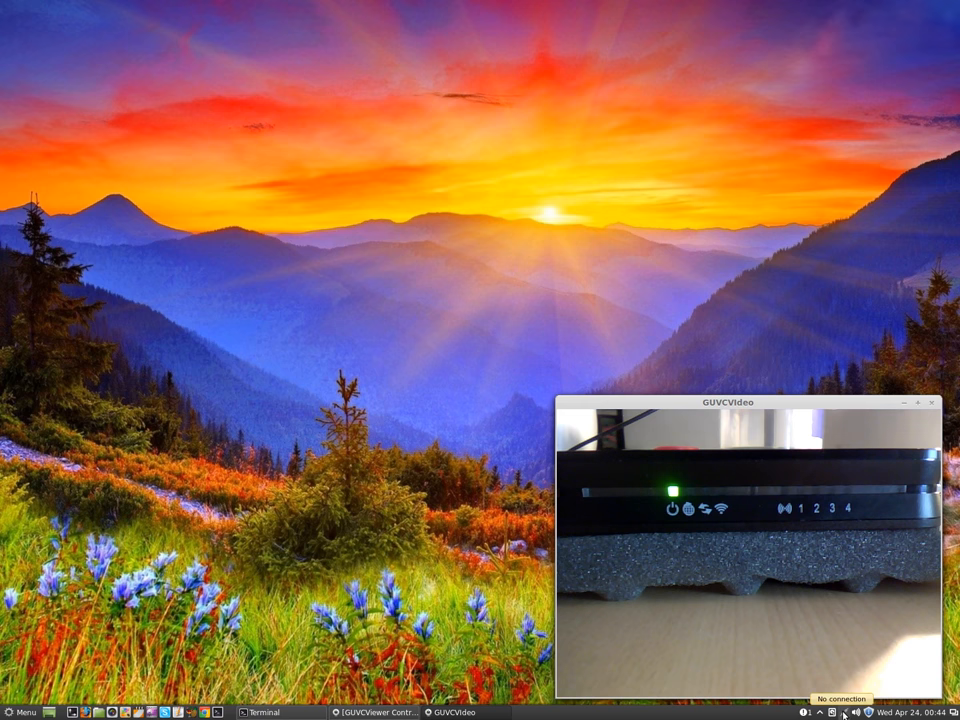
pyautogui.click(848, 712)
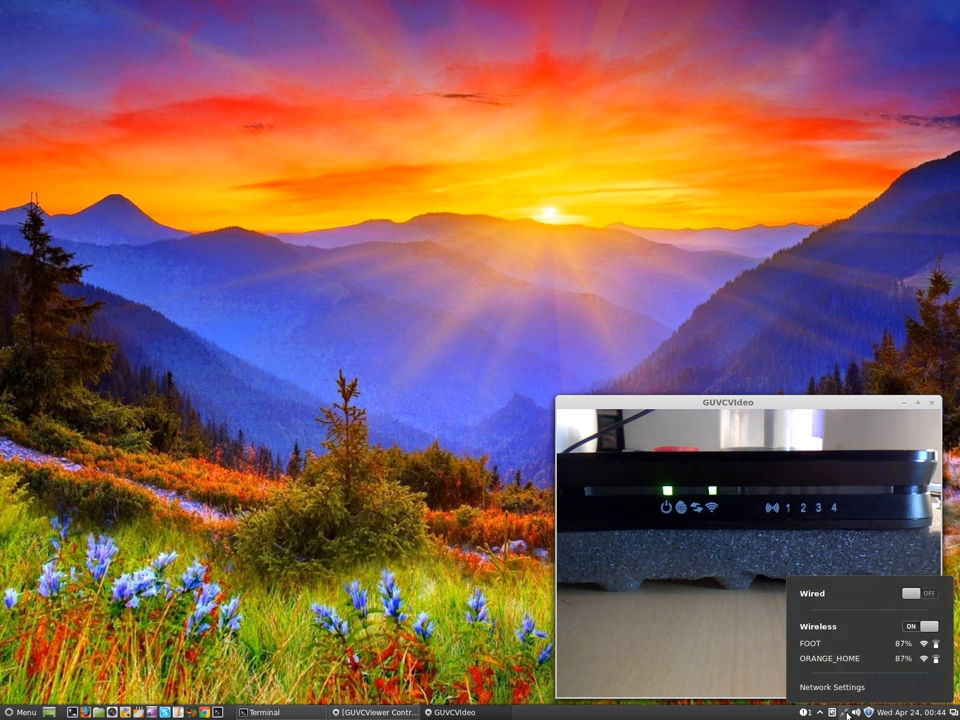
# Step: Enable wireless and join the EE BrightBox wireless network
pyautogui.click(912, 626)
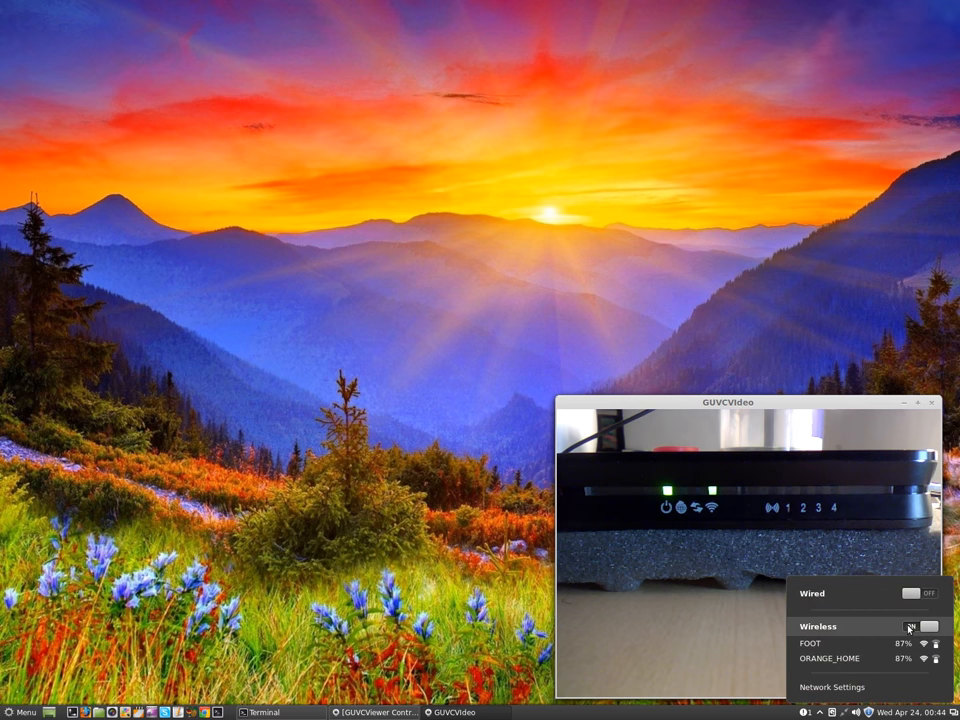
pyautogui.click(916, 626)
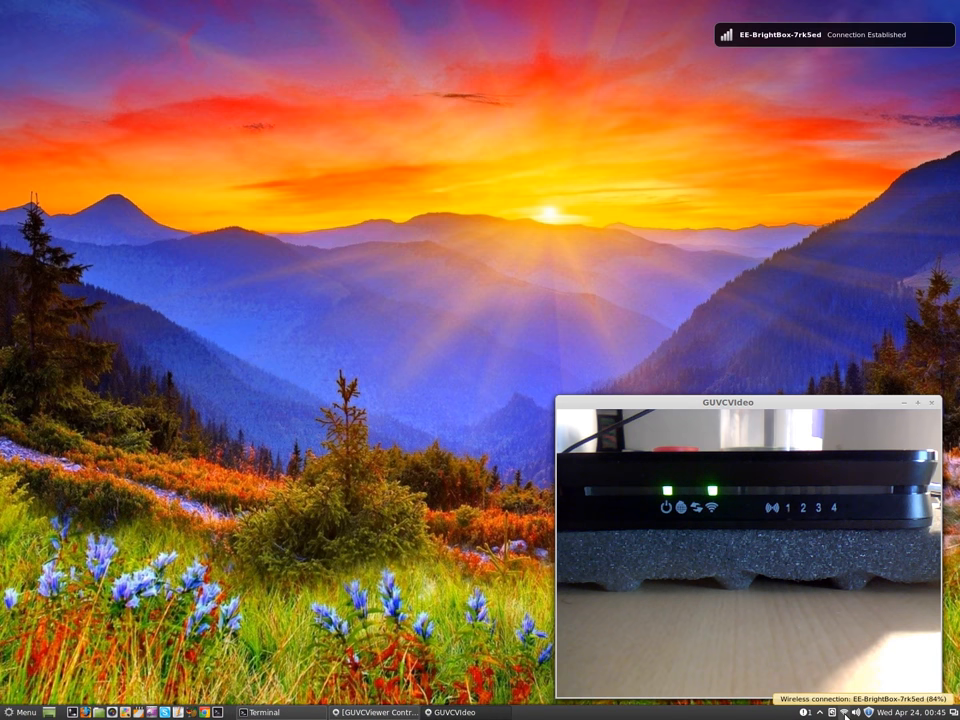
# Step: Start a Terminal shell and move its window to the upper right of the desktop
pyautogui.click(262, 712)
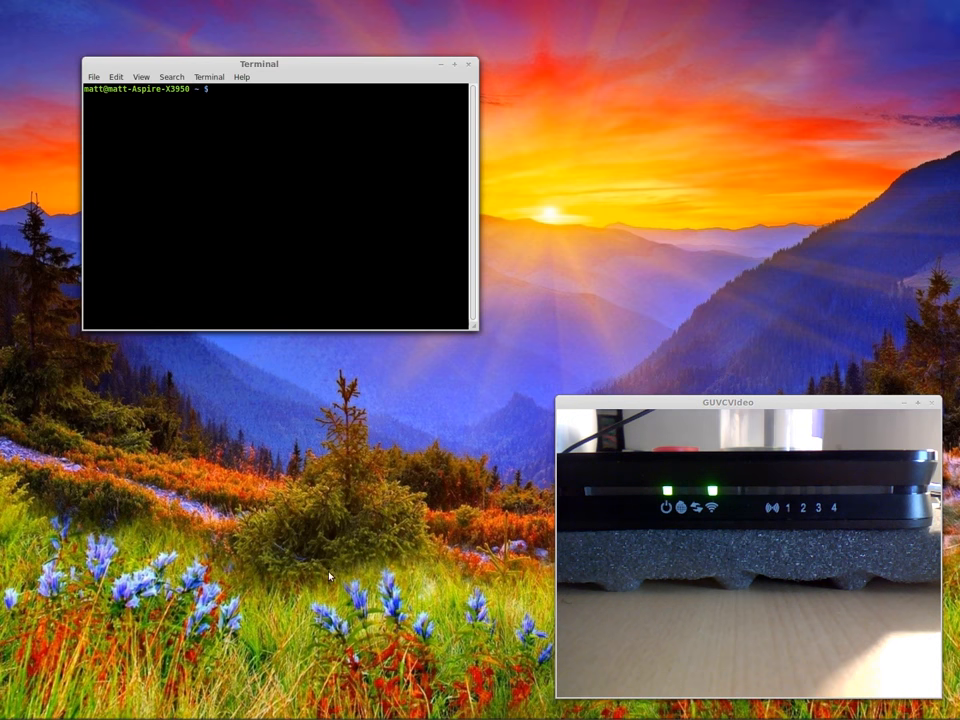
pyautogui.moveTo(258, 62); pyautogui.dragTo(286, 138)
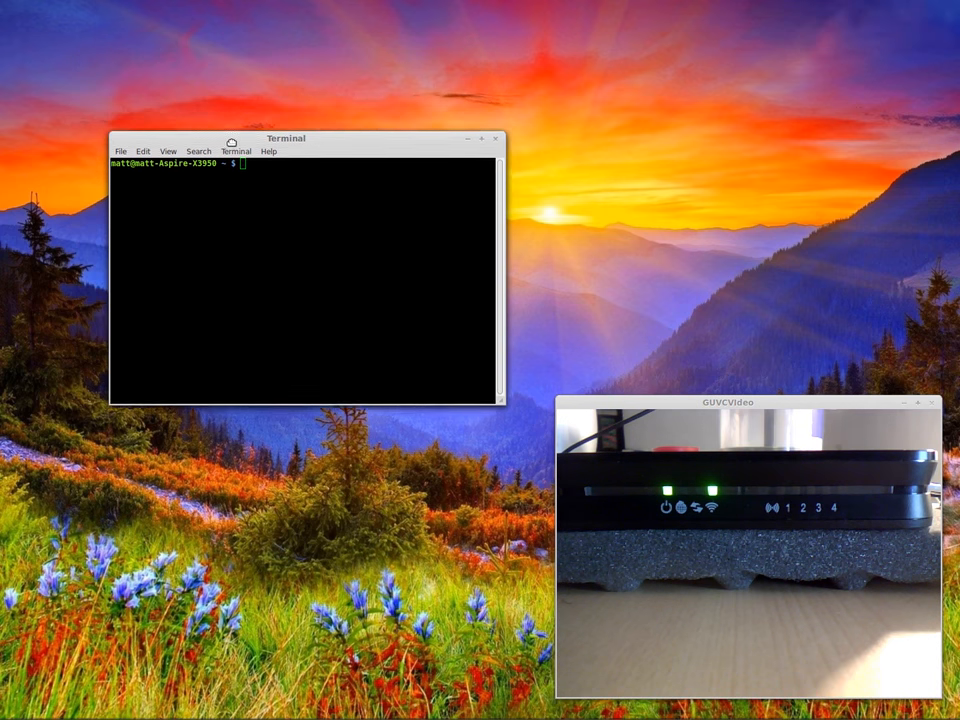
pyautogui.moveTo(288, 138); pyautogui.dragTo(712, 112)
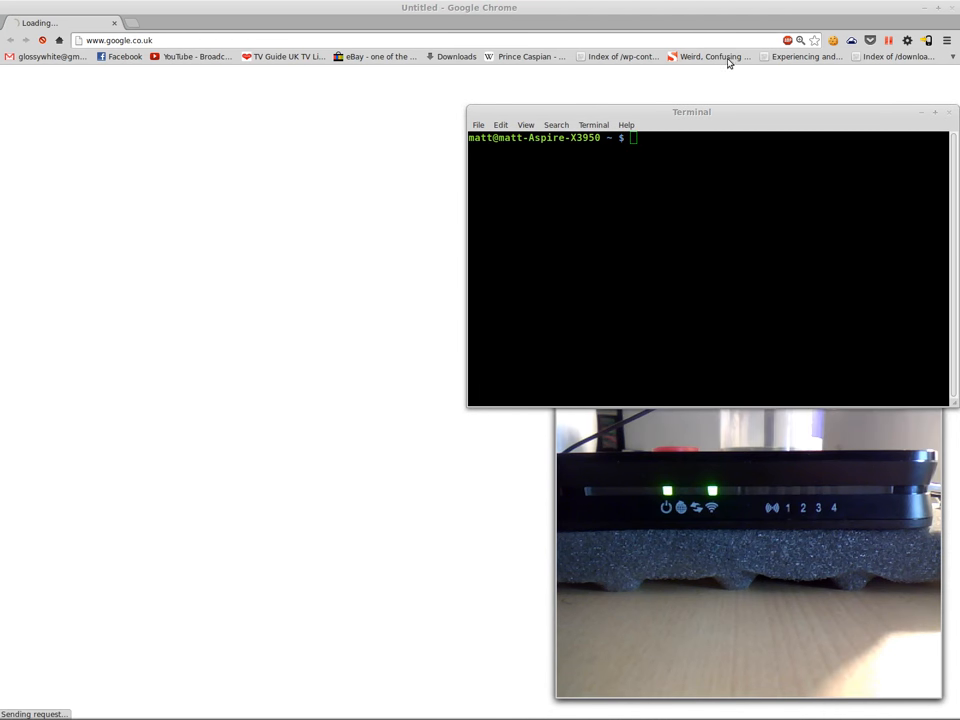
pyautogui.moveTo(692, 112); pyautogui.dragTo(692, 68)
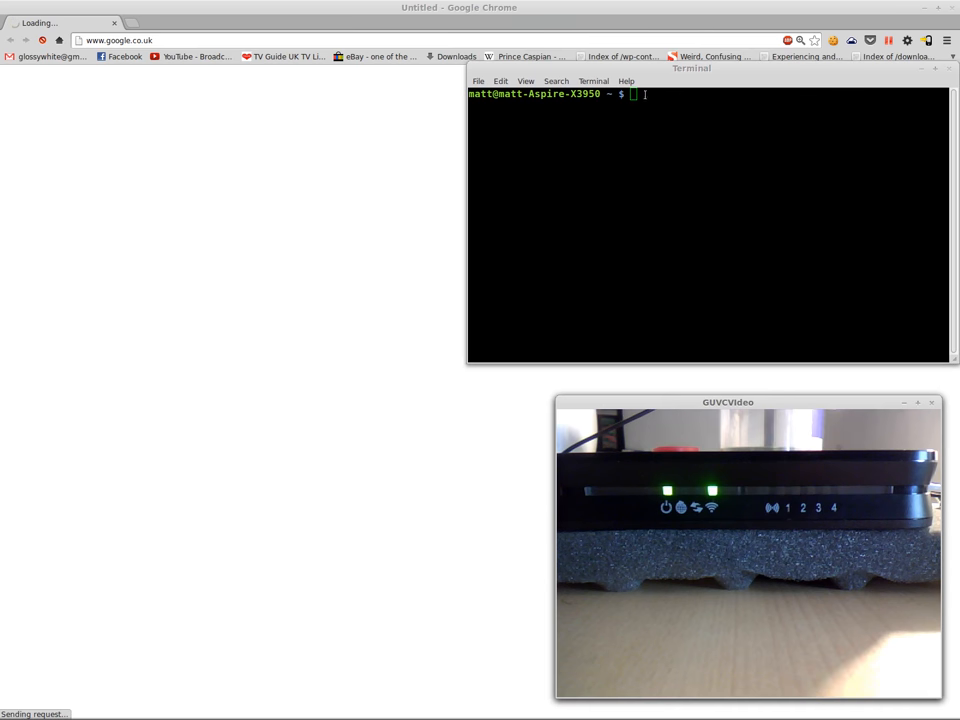
# Step: Log in to the router at 192.168.1.1 as admin and view the Customer Status page
pyautogui.click(118, 40)
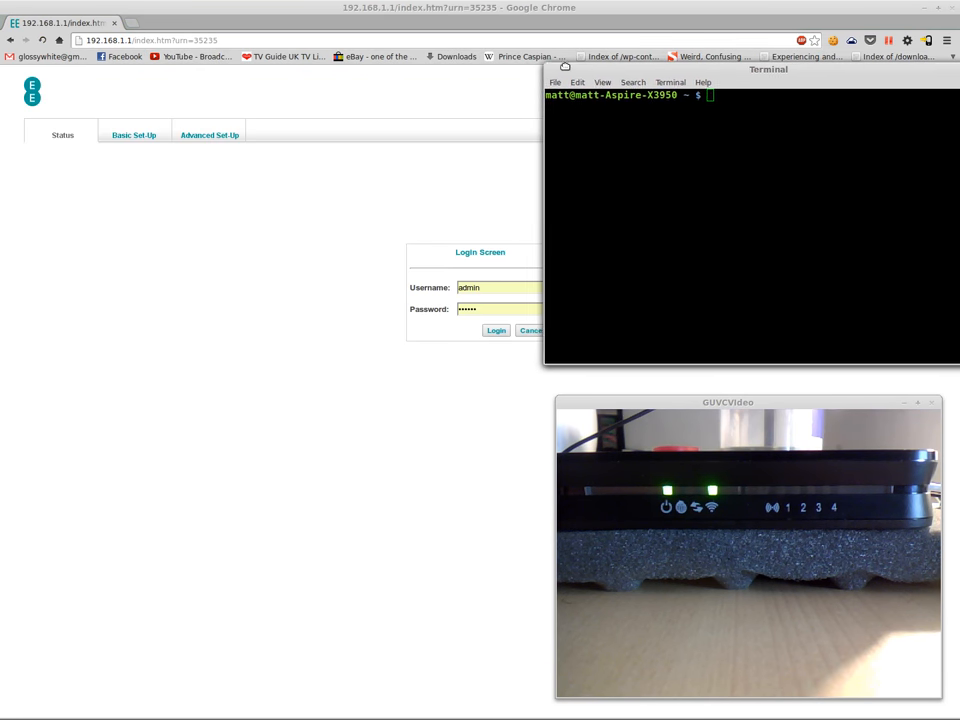
pyautogui.click(496, 330)
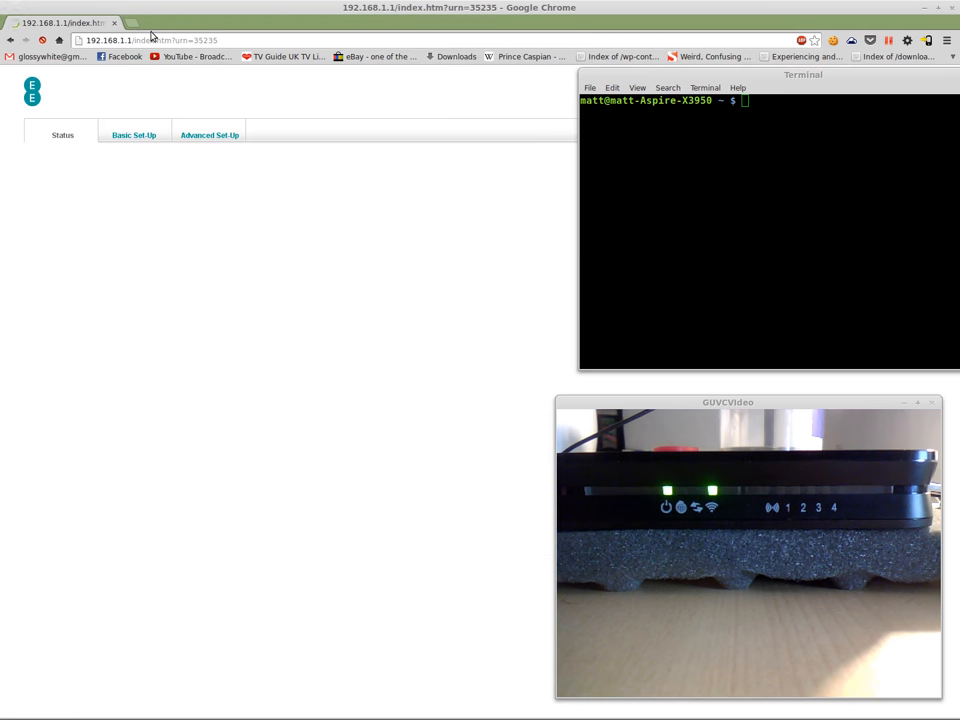
pyautogui.click(62, 136)
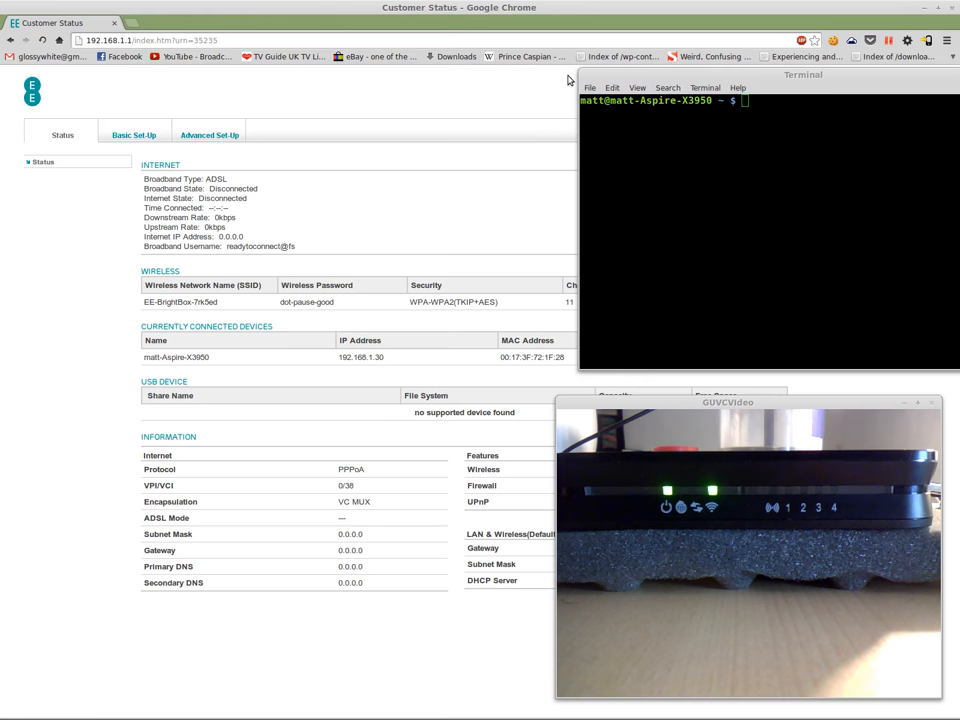
pyautogui.moveTo(284, 380)
pyautogui.write('192.168.1.1/')
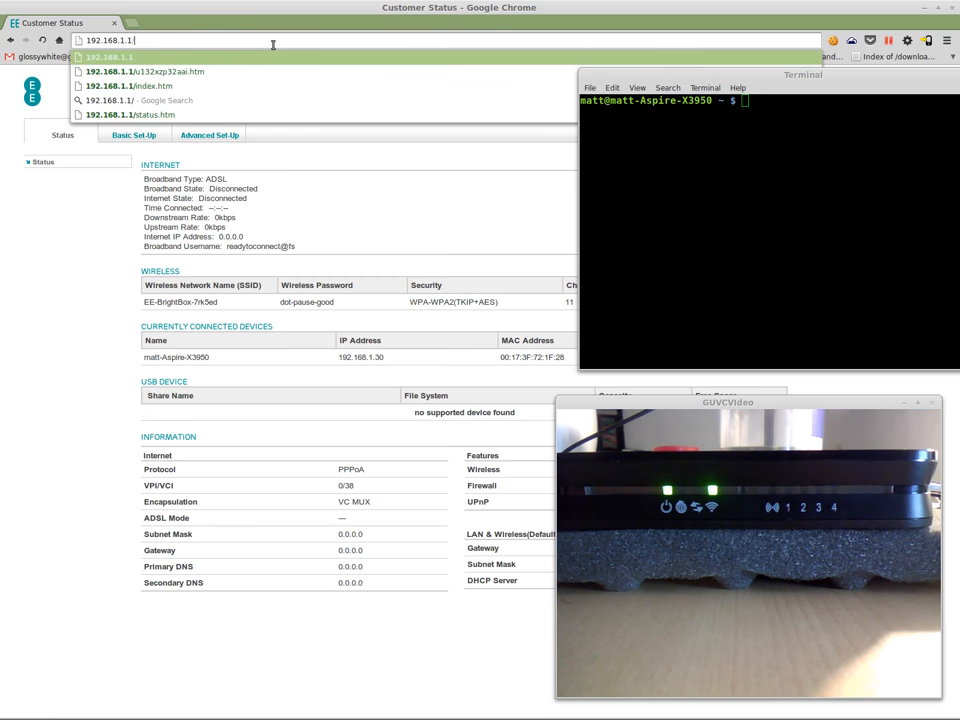
pyautogui.moveTo(158, 78)
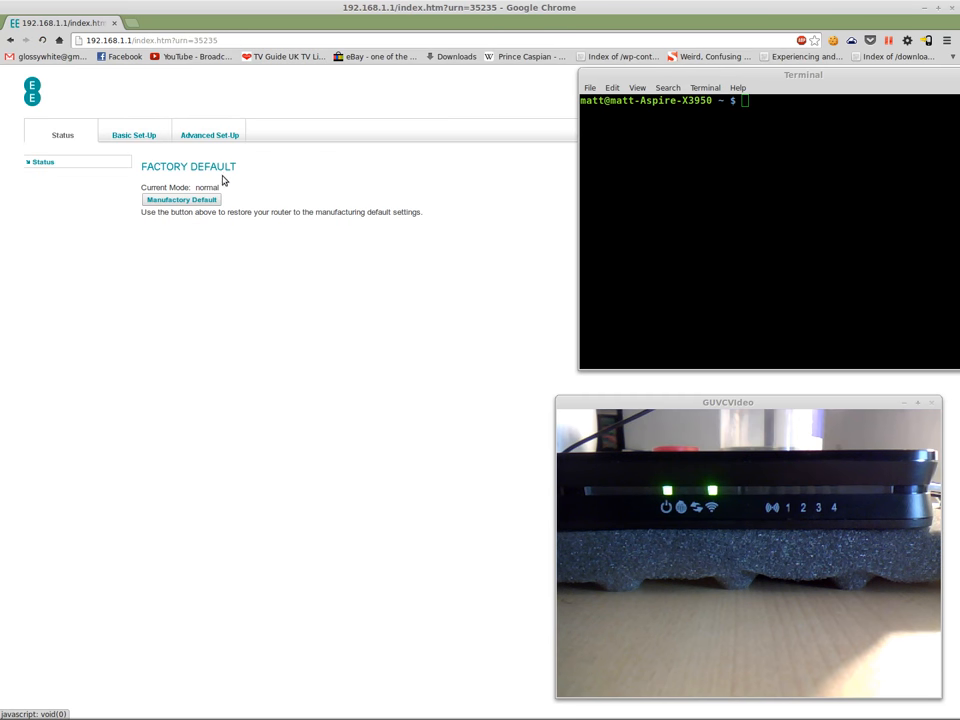
pyautogui.moveTo(184, 388)
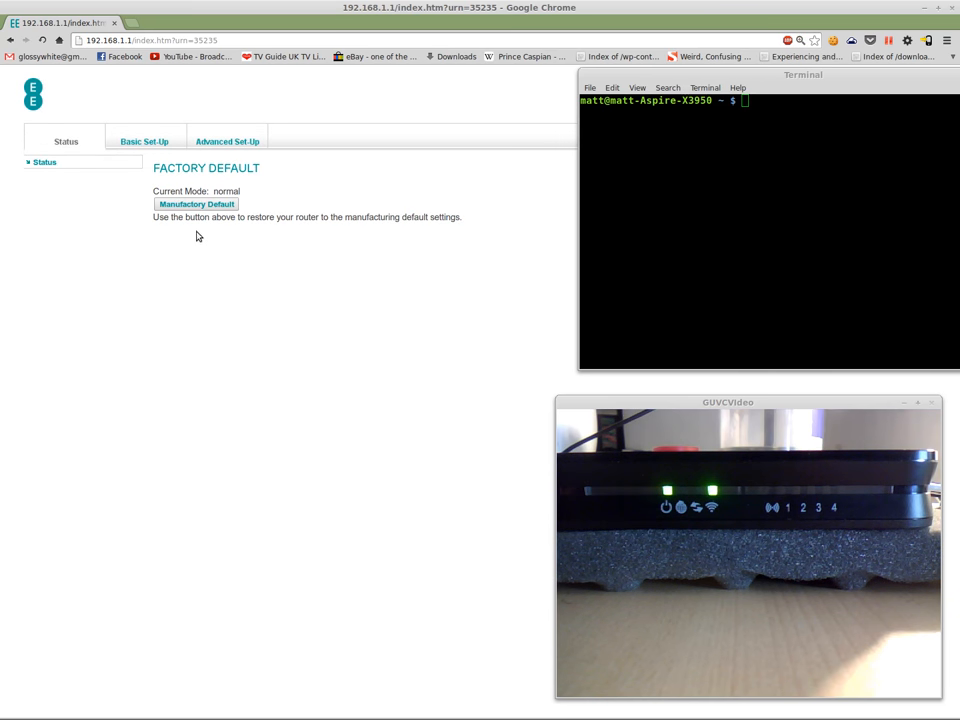
# Step: Trigger Manufactory Default on the factory page and confirm the warning so the mode reads manuf
pyautogui.click(196, 204)
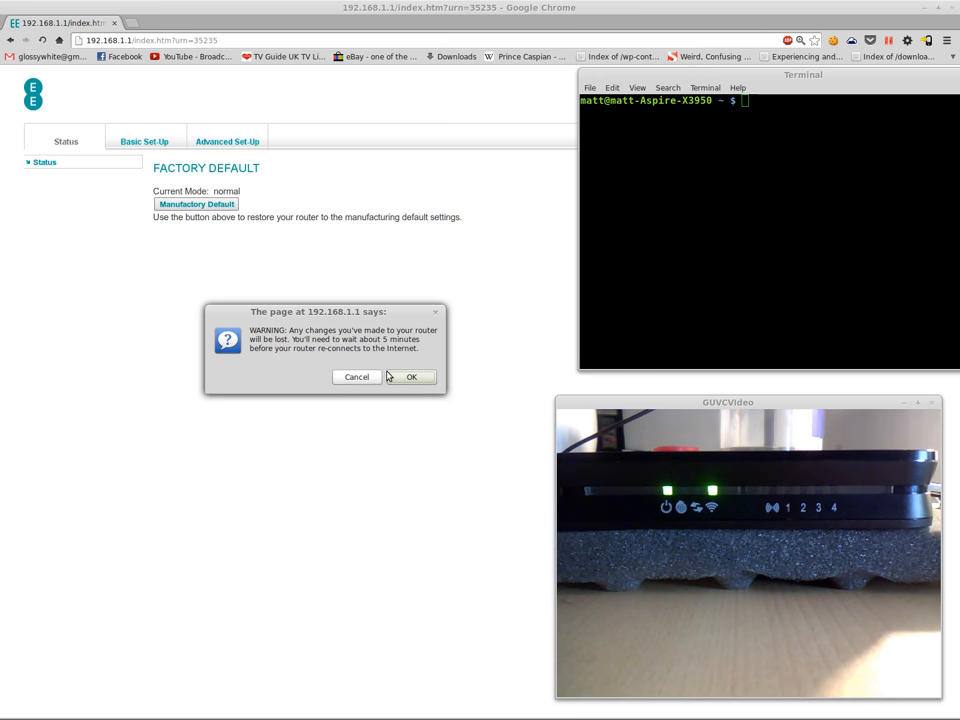
pyautogui.click(410, 376)
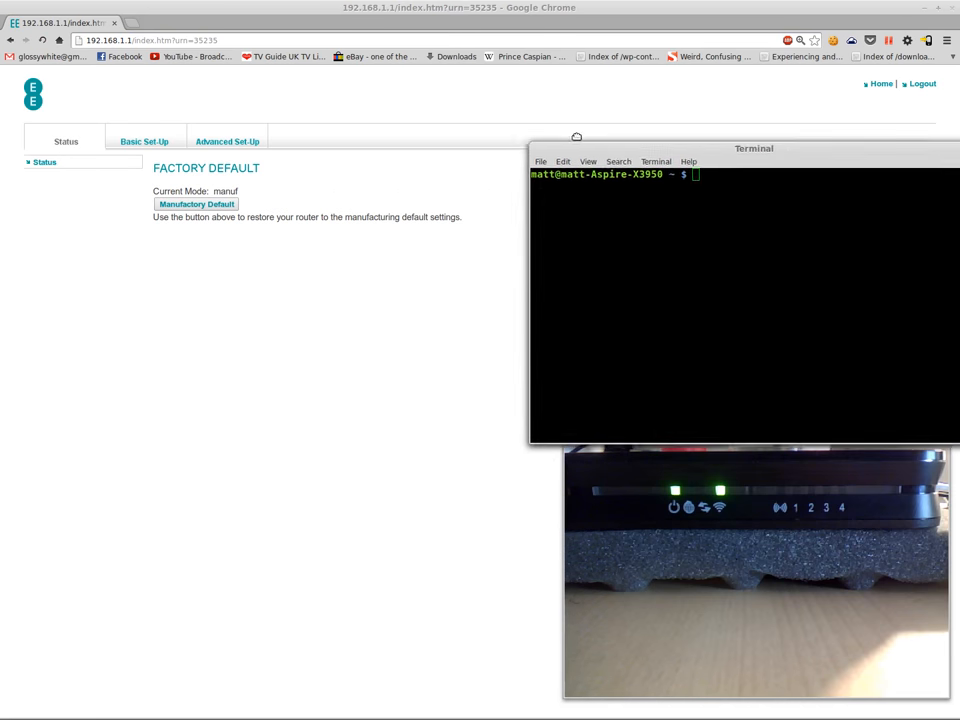
pyautogui.moveTo(752, 148); pyautogui.dragTo(652, 78)
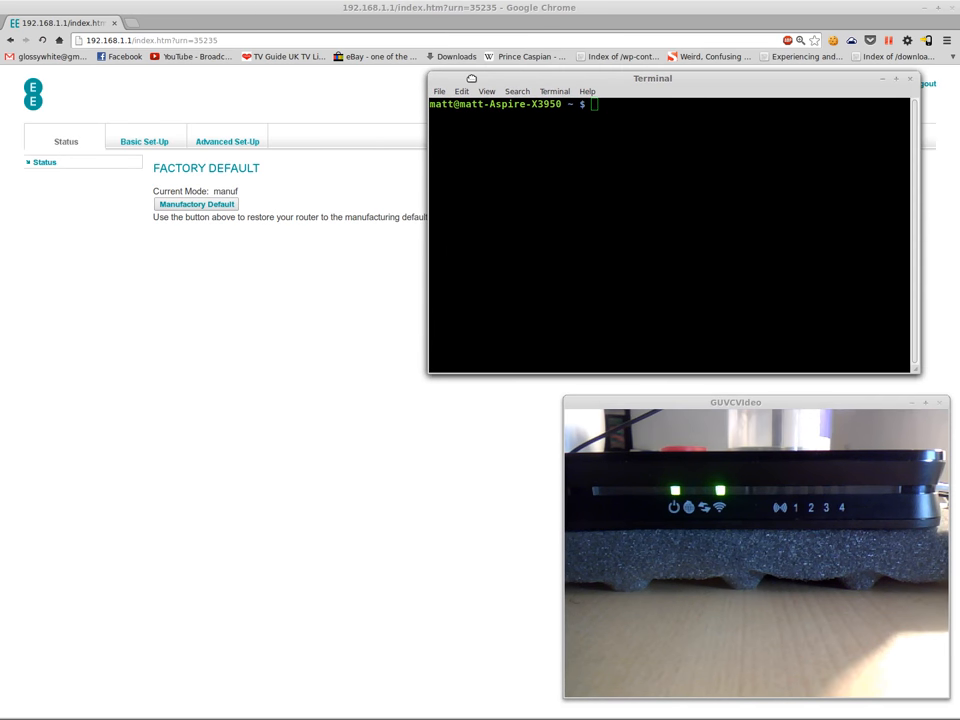
pyautogui.moveTo(652, 78); pyautogui.dragTo(672, 80)
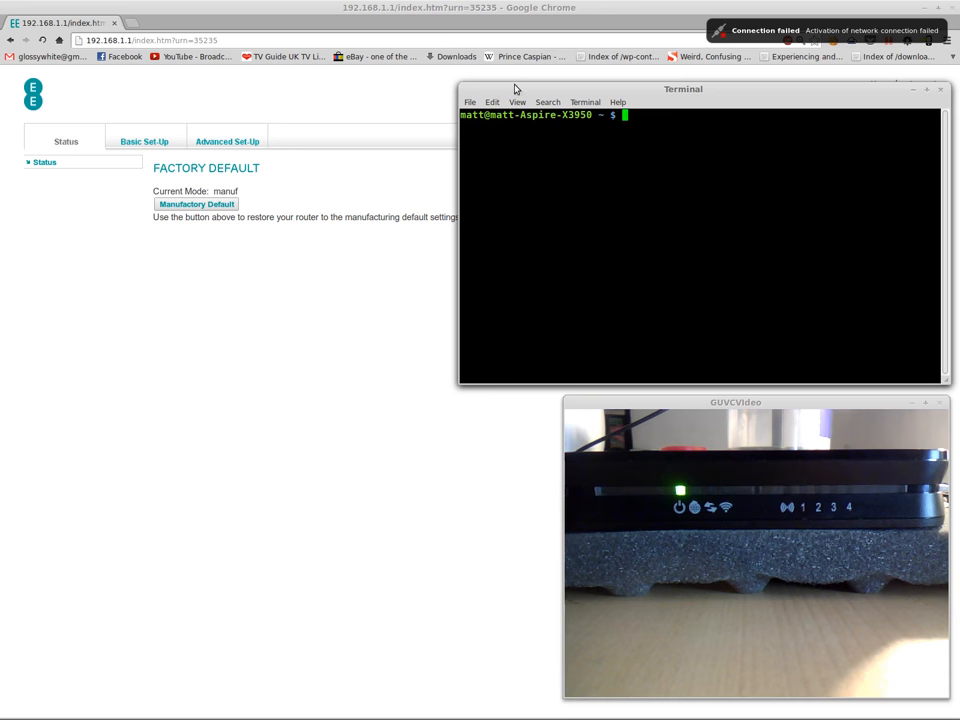
pyautogui.moveTo(580, 192)
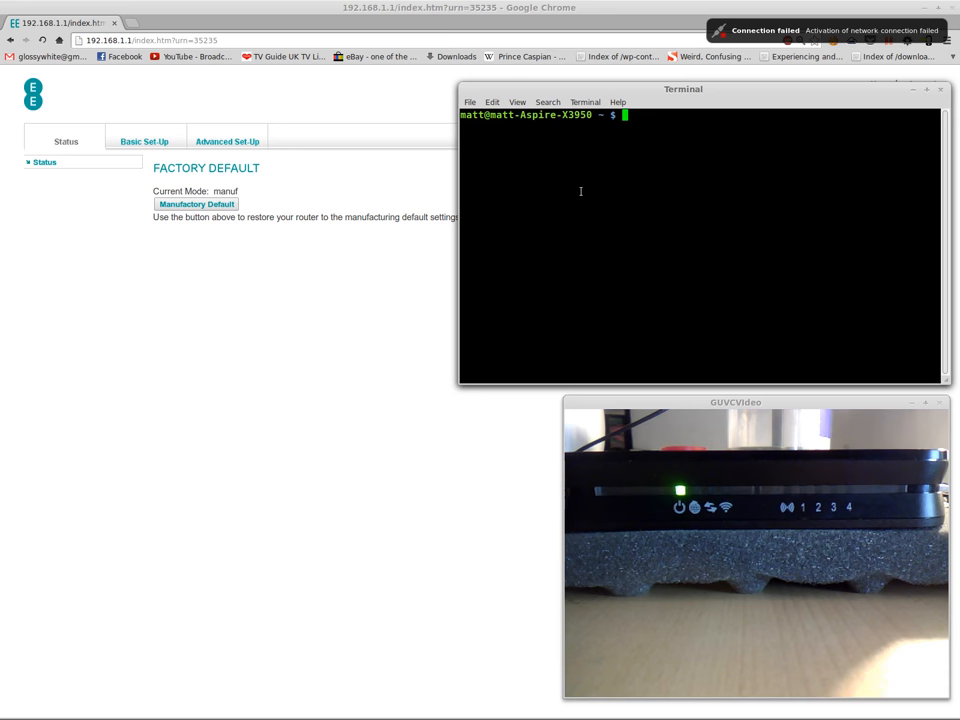
pyautogui.moveTo(532, 244)
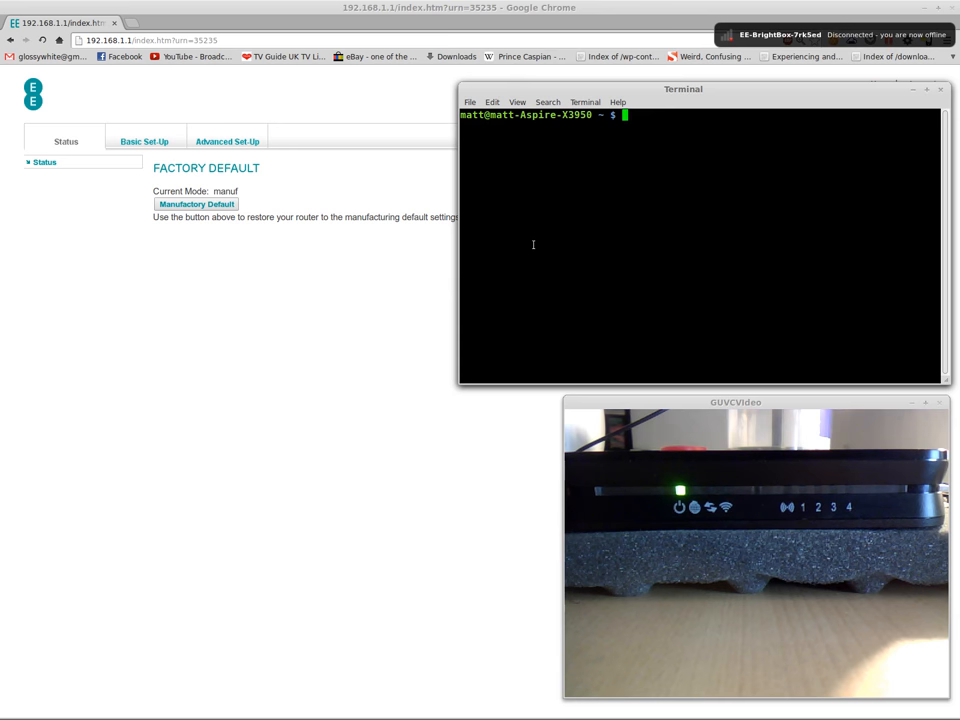
pyautogui.moveTo(584, 102)
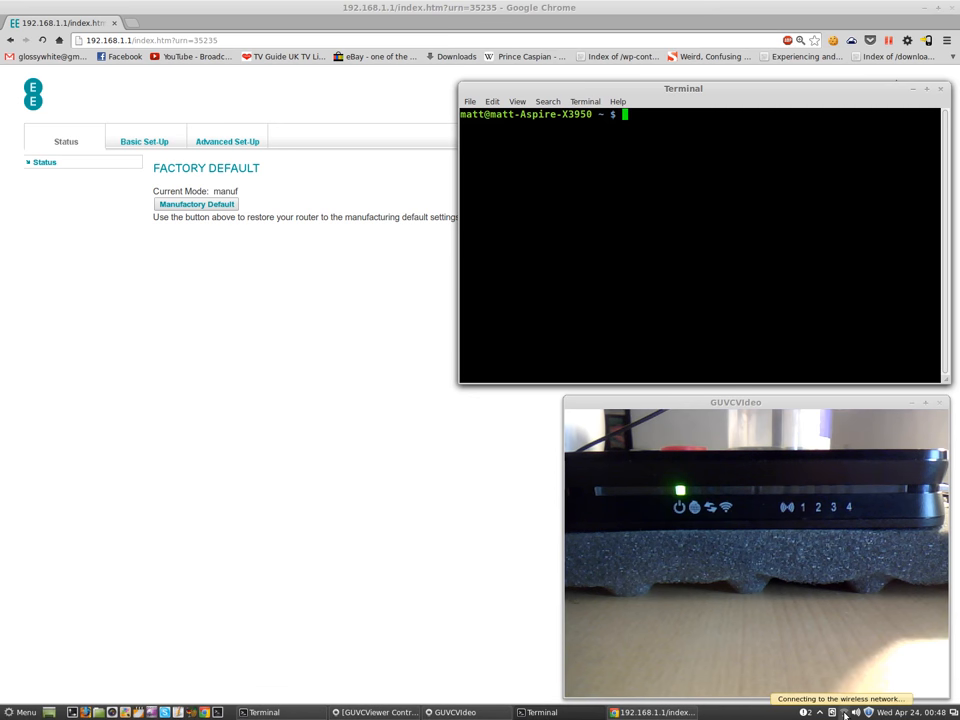
# Step: Retry joining the BrightBox wireless network from the network applet while the router restarts
pyautogui.click(844, 712)
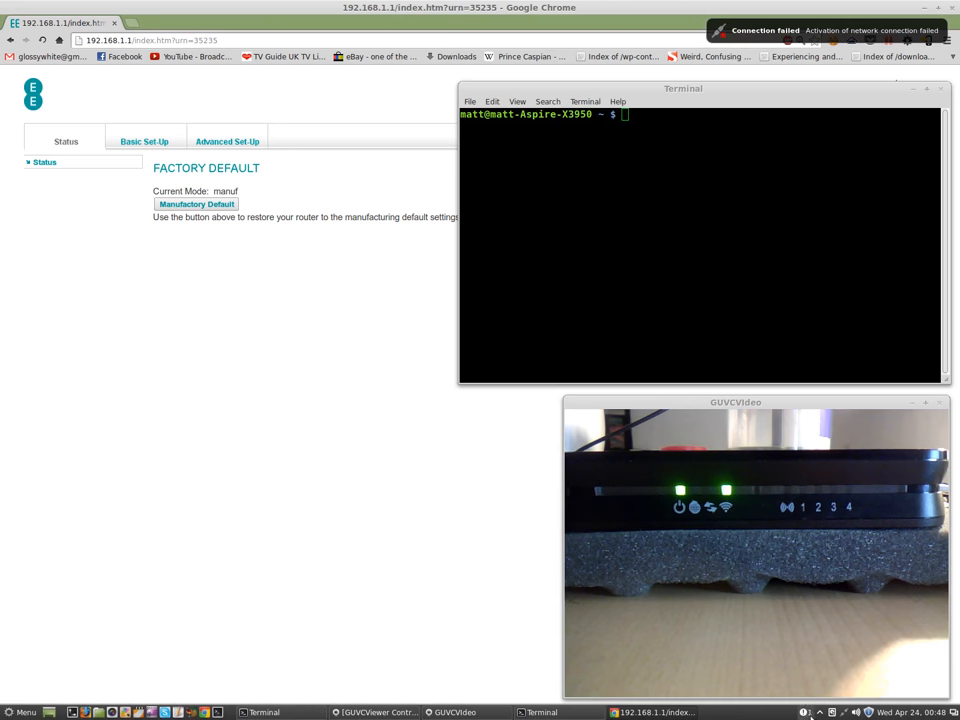
pyautogui.click(856, 712)
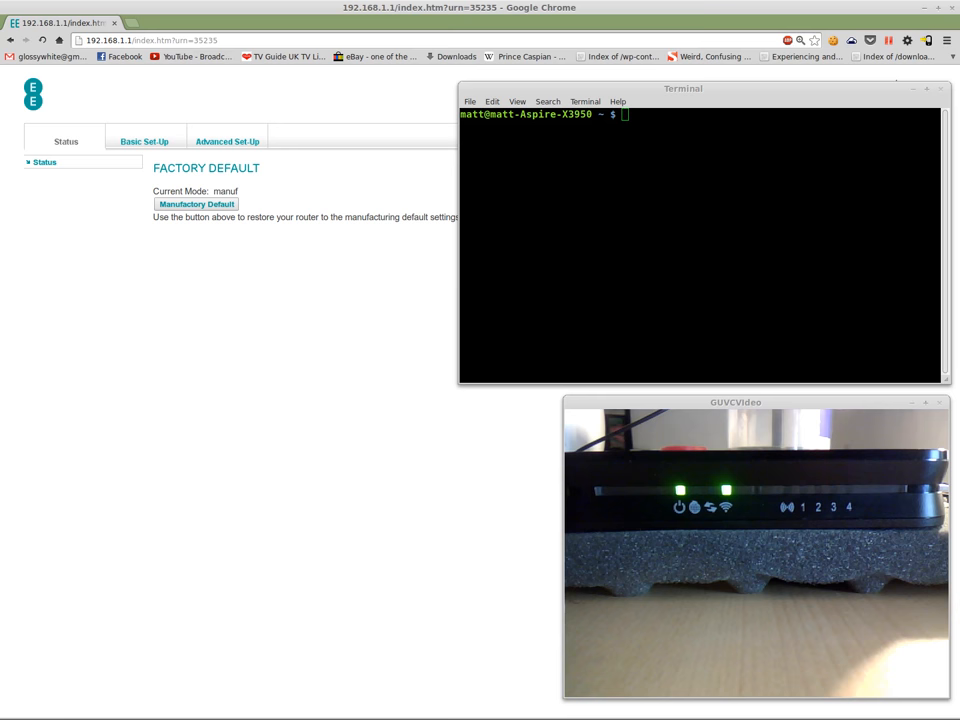
pyautogui.click(846, 712)
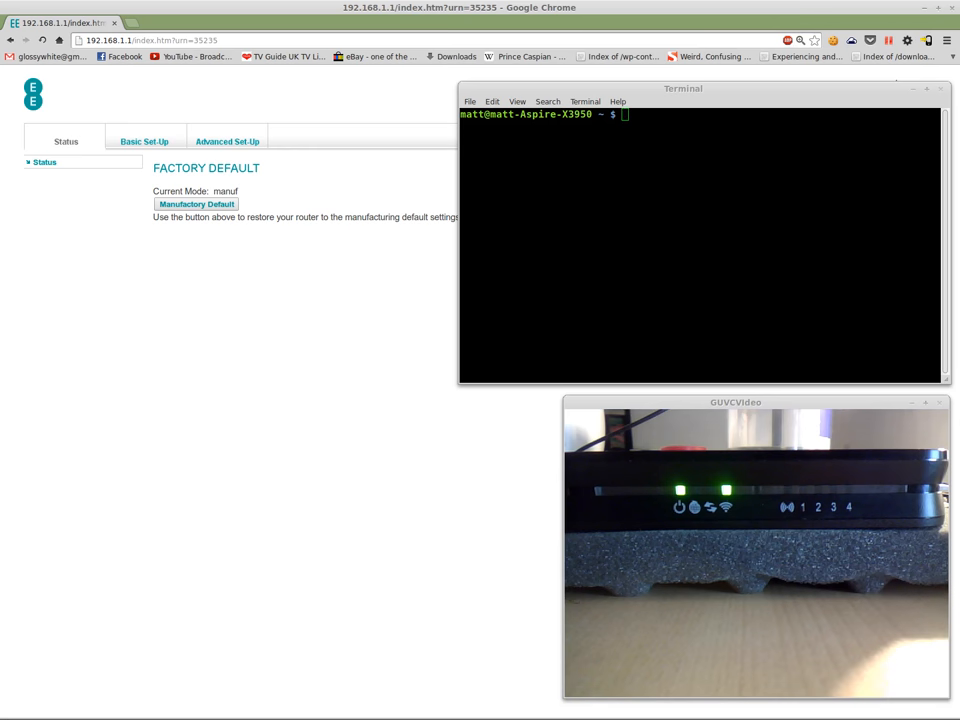
# Step: Log out of the Brightbox admin page to return to the login prompt
pyautogui.click(868, 712)
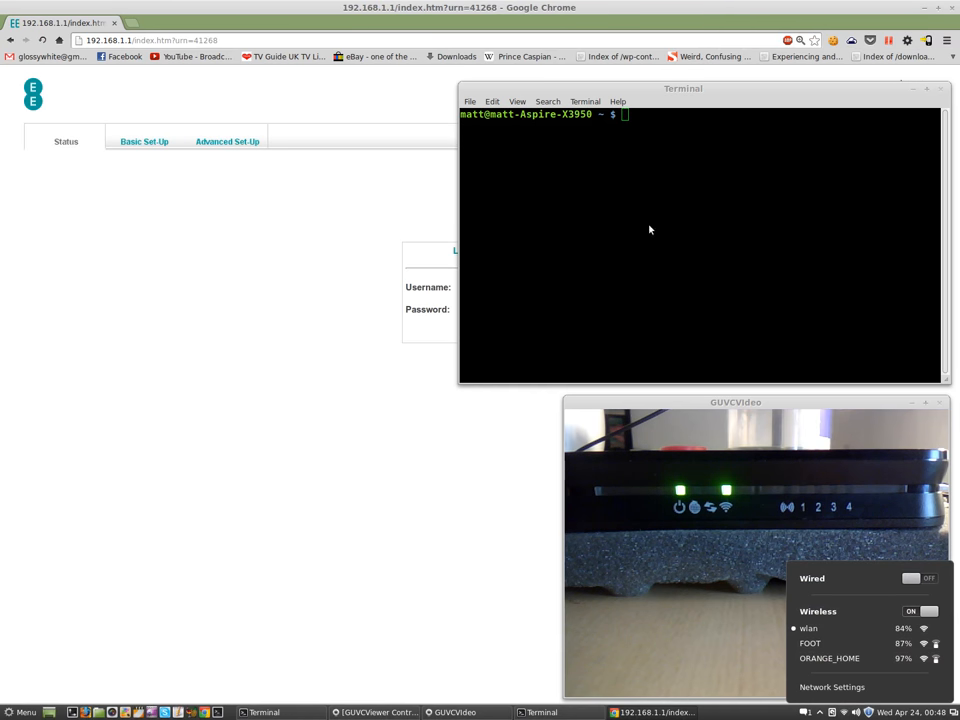
pyautogui.moveTo(562, 92)
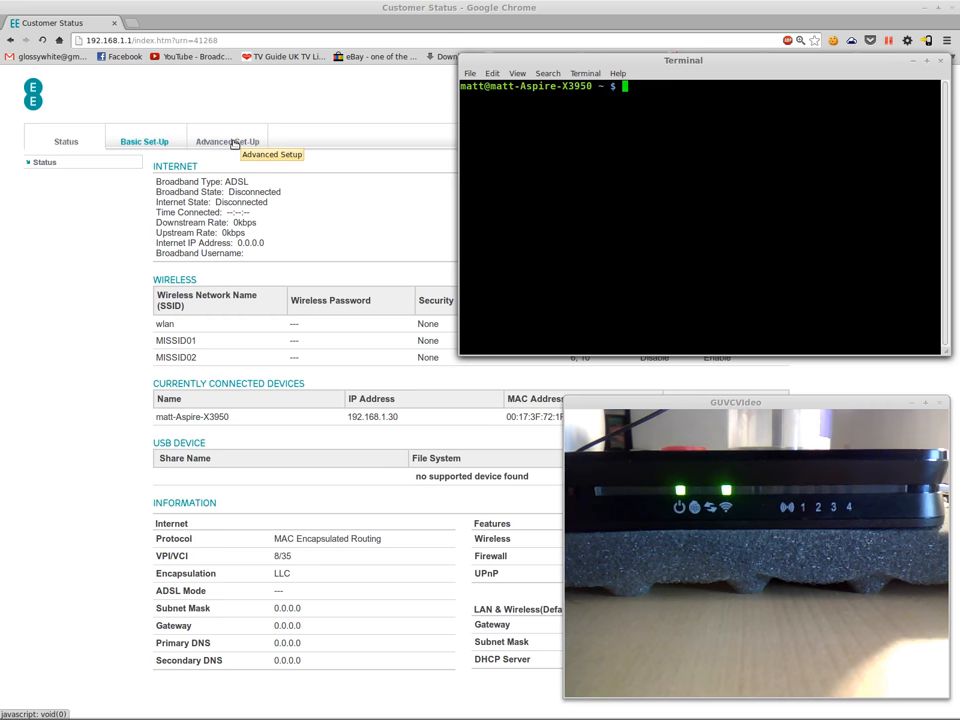
pyautogui.moveTo(188, 328)
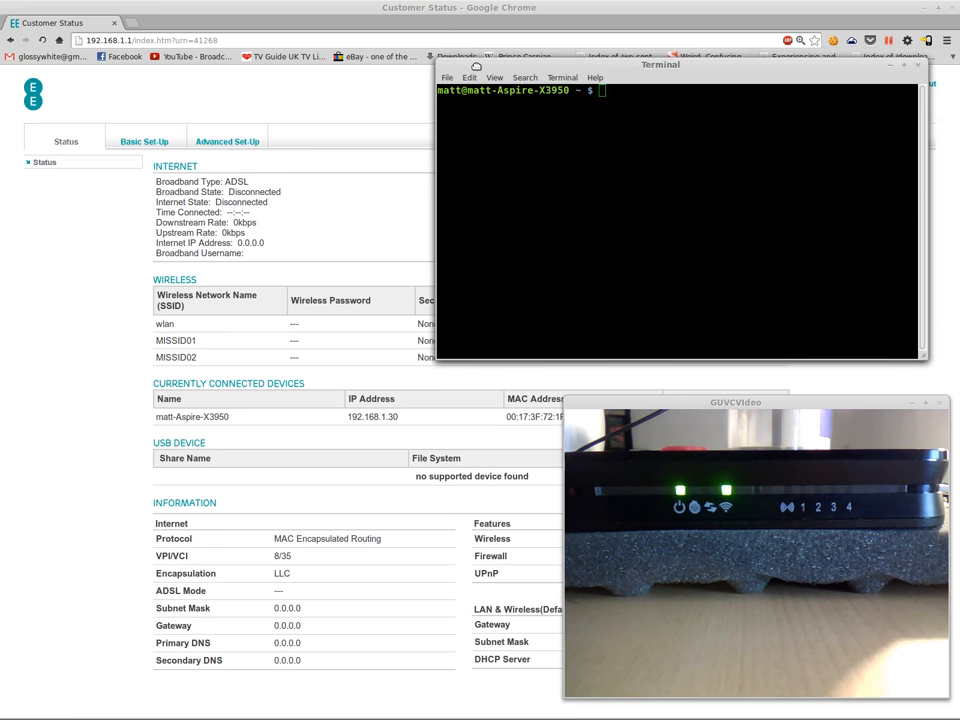
# Step: Move the Terminal aside to reveal the Customer Status page, then put it back beside it
pyautogui.moveTo(660, 64); pyautogui.dragTo(232, 400)
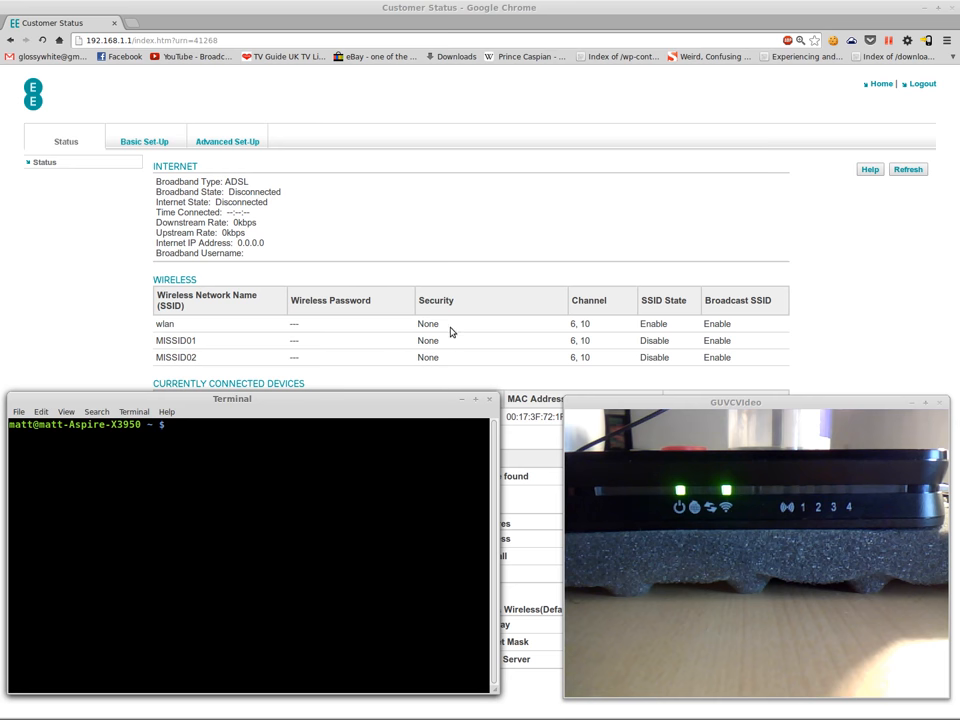
pyautogui.moveTo(232, 400); pyautogui.dragTo(676, 90)
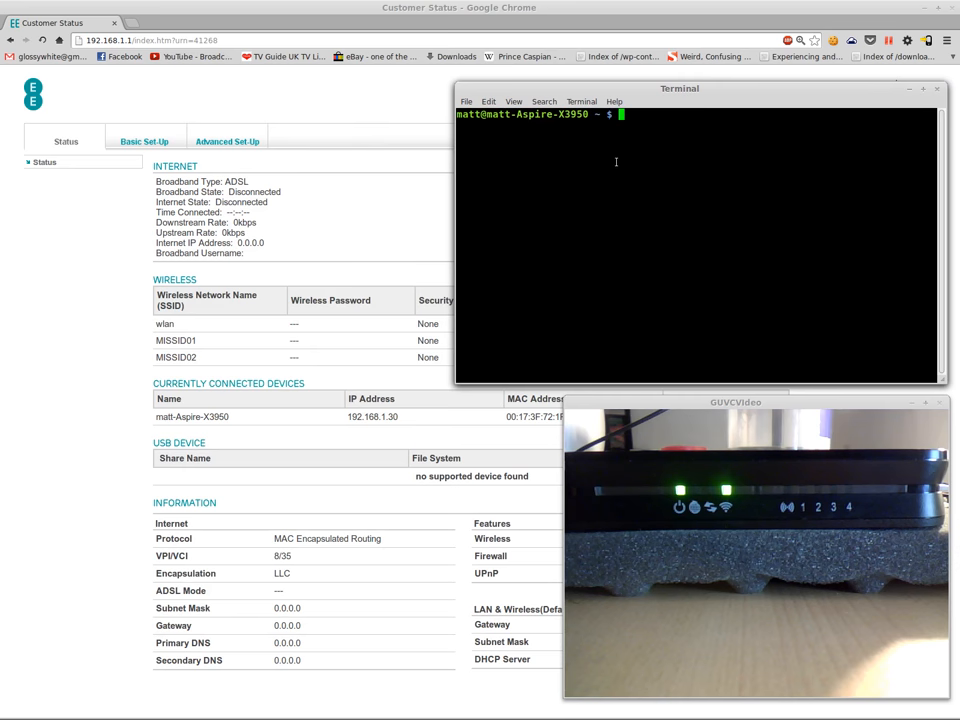
pyautogui.moveTo(884, 8)
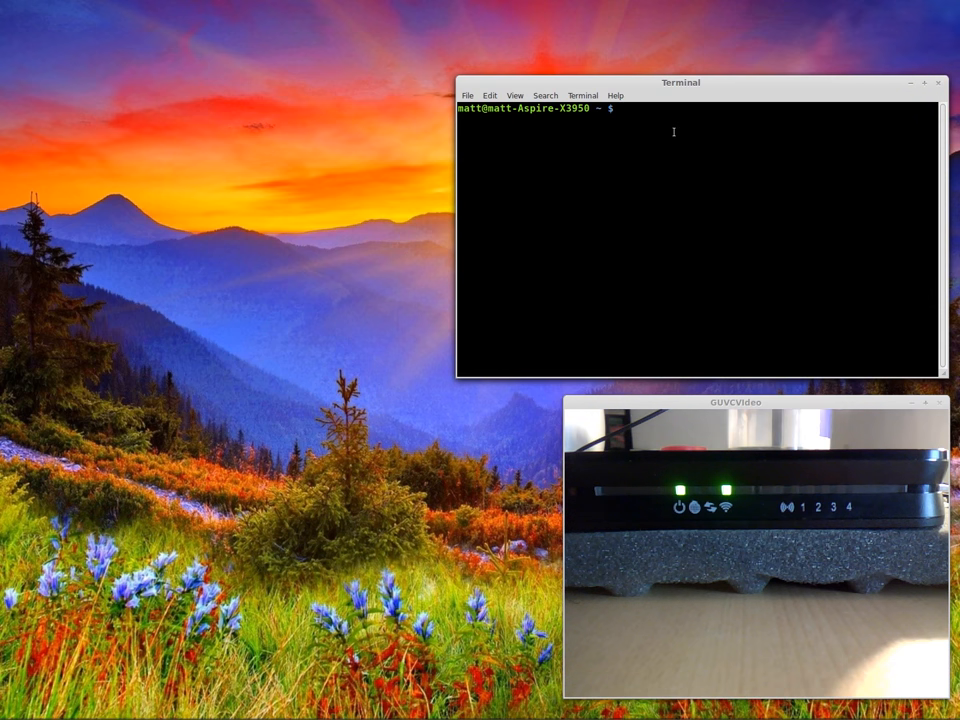
# Step: Telnet to 192.168.1.1 and log in as admin to reach a root shell on the Brightbox
pyautogui.write('telnet')
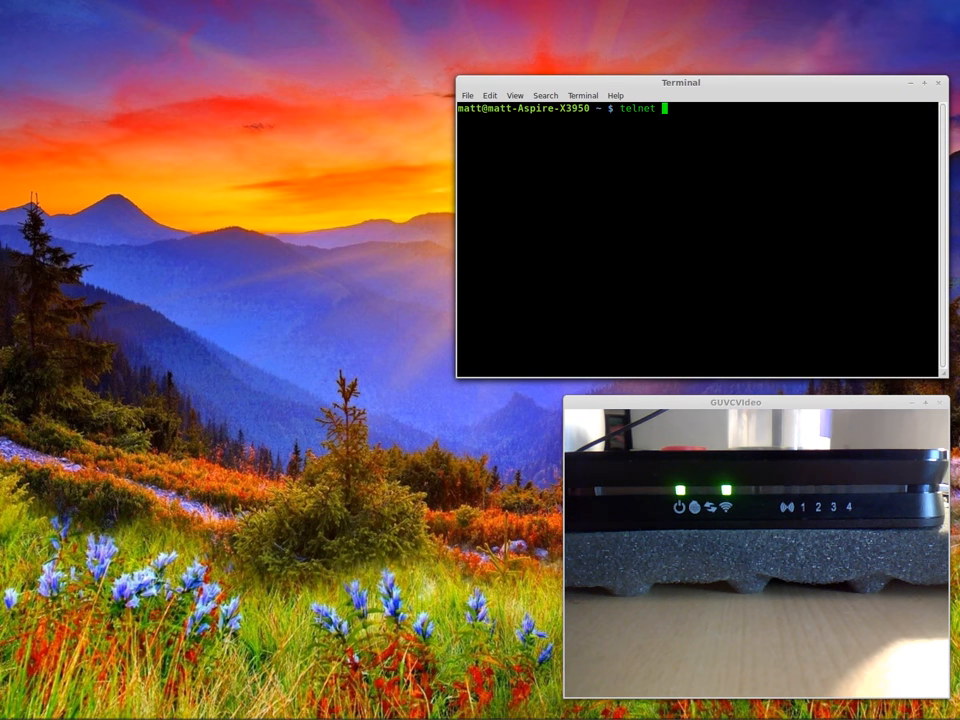
pyautogui.write('192.168.1')
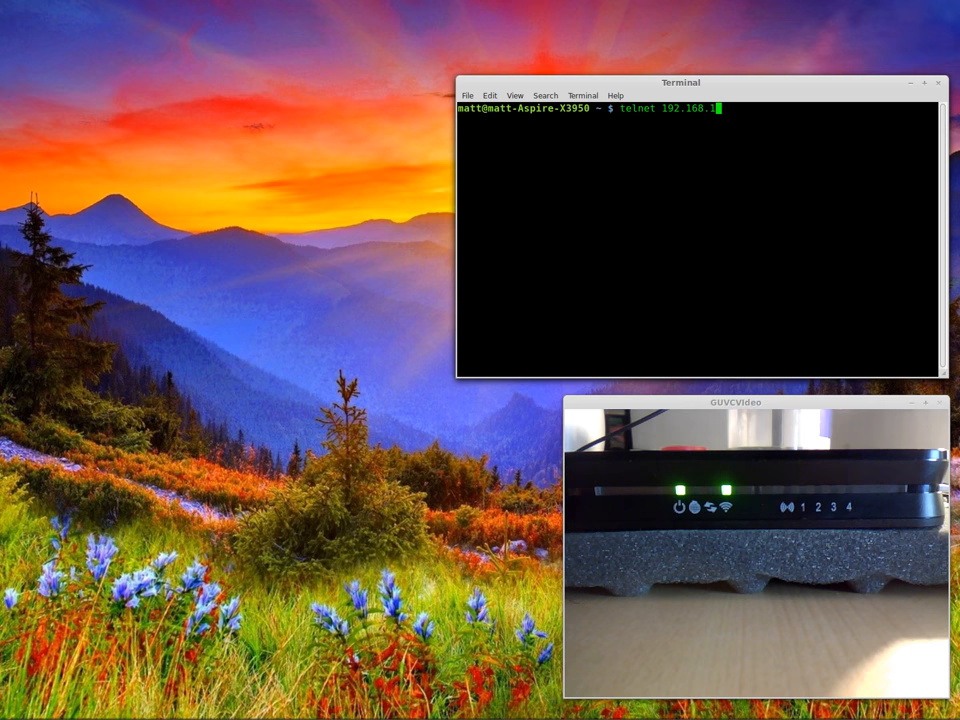
pyautogui.write('.1')
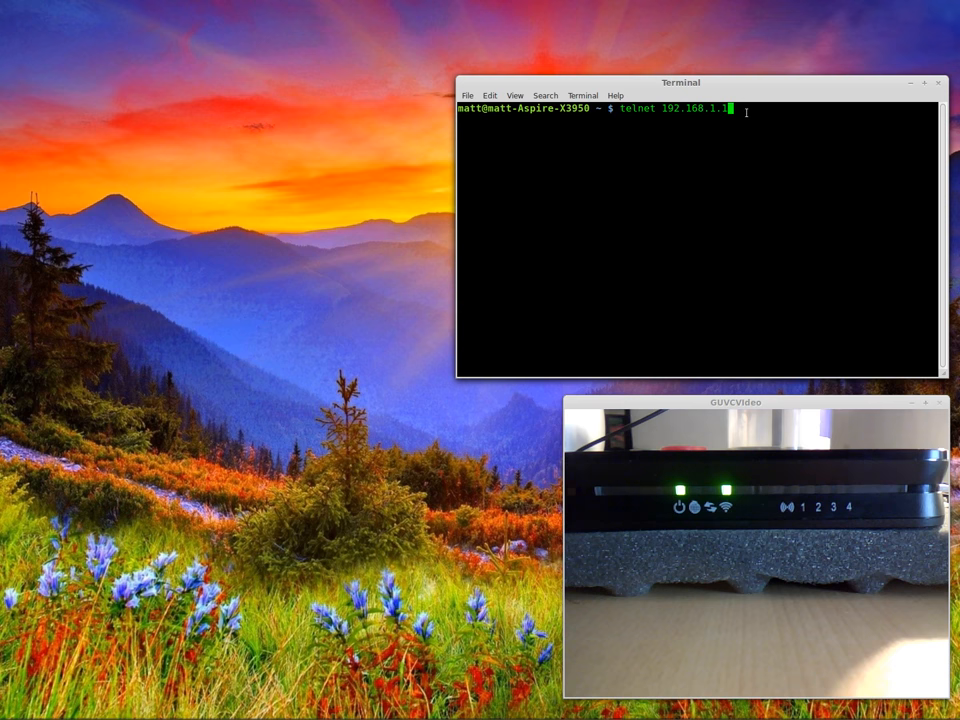
pyautogui.press('Return')
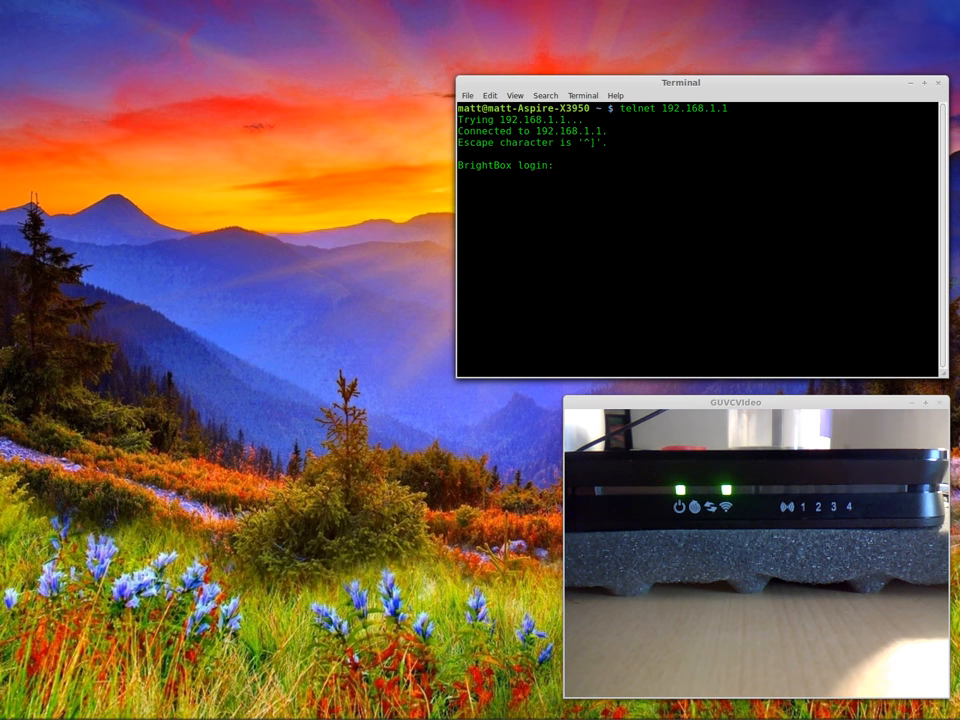
pyautogui.write('admin')
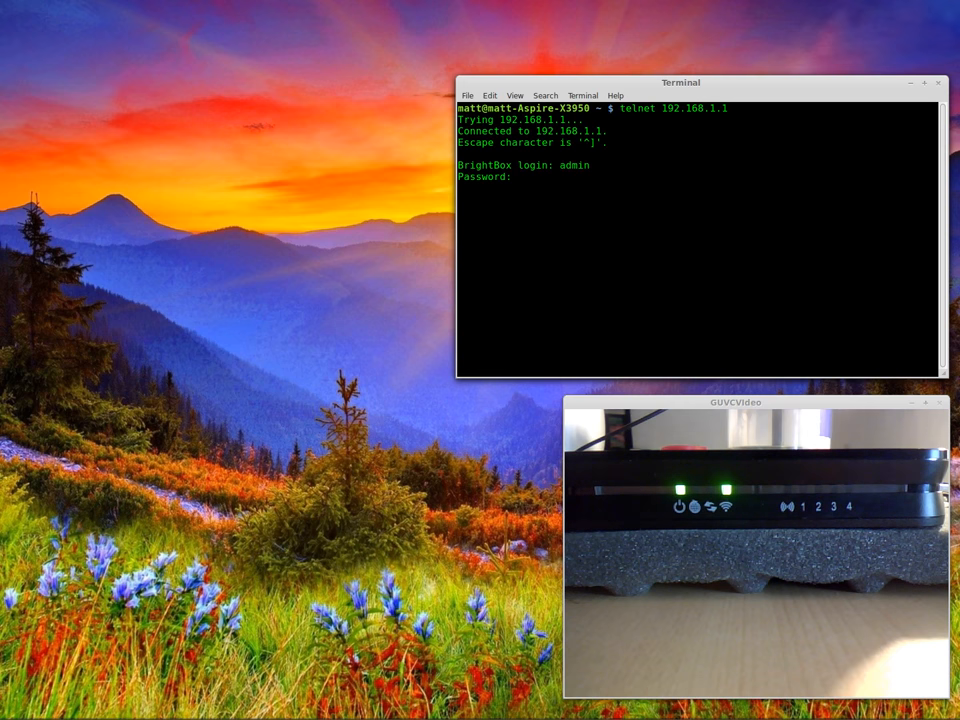
pyautogui.press('Return')
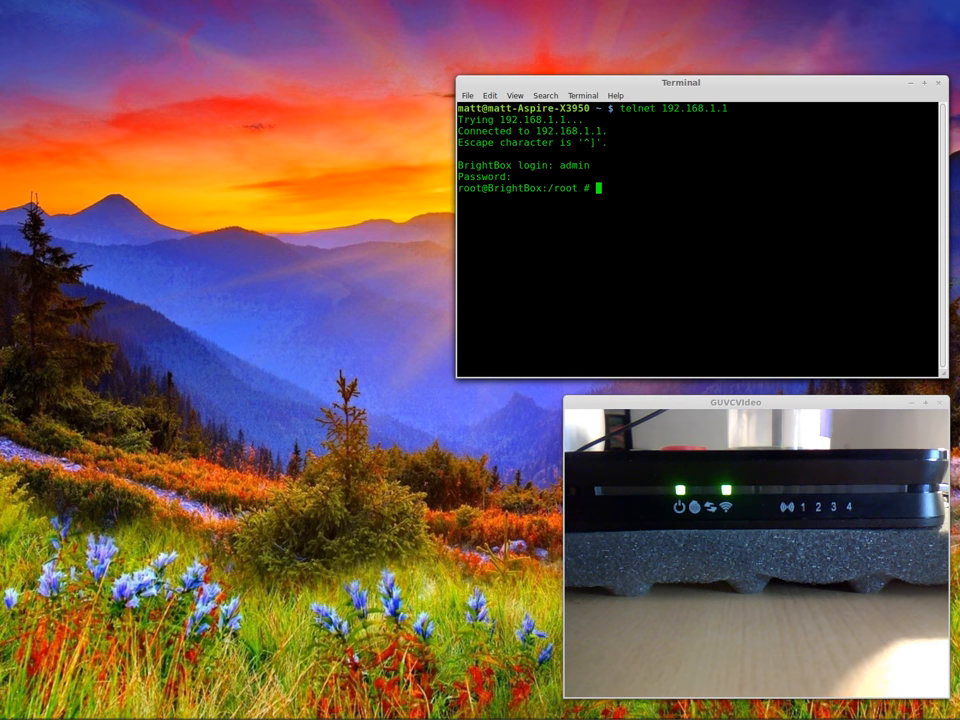
# Step: Change into /www in the telnet shell and list the router's web page files
pyautogui.write('cd /ww')
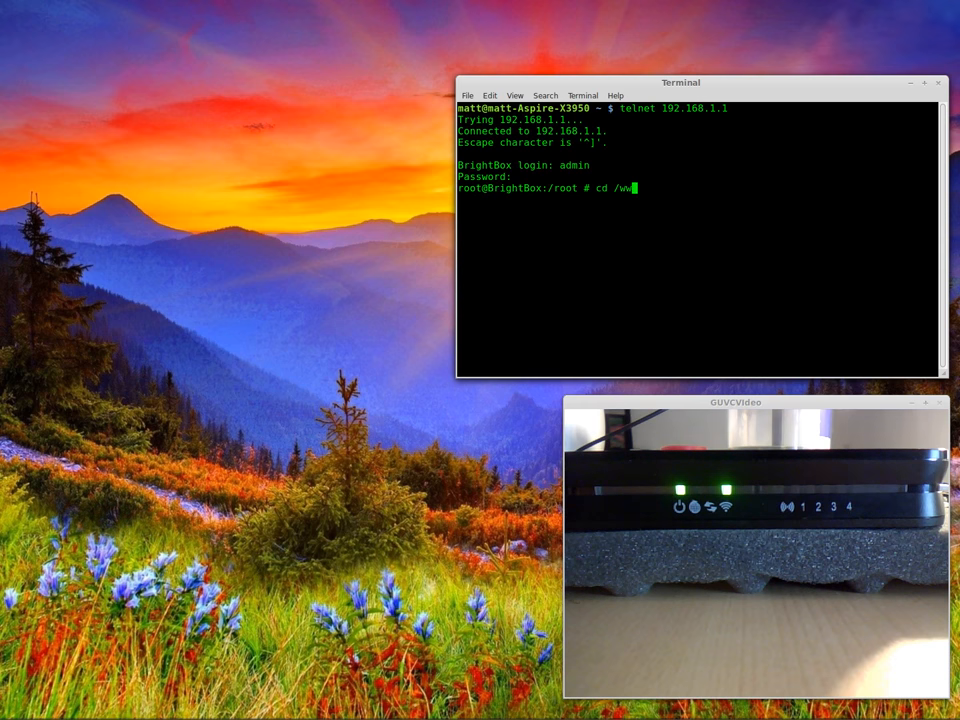
pyautogui.write('ls -')
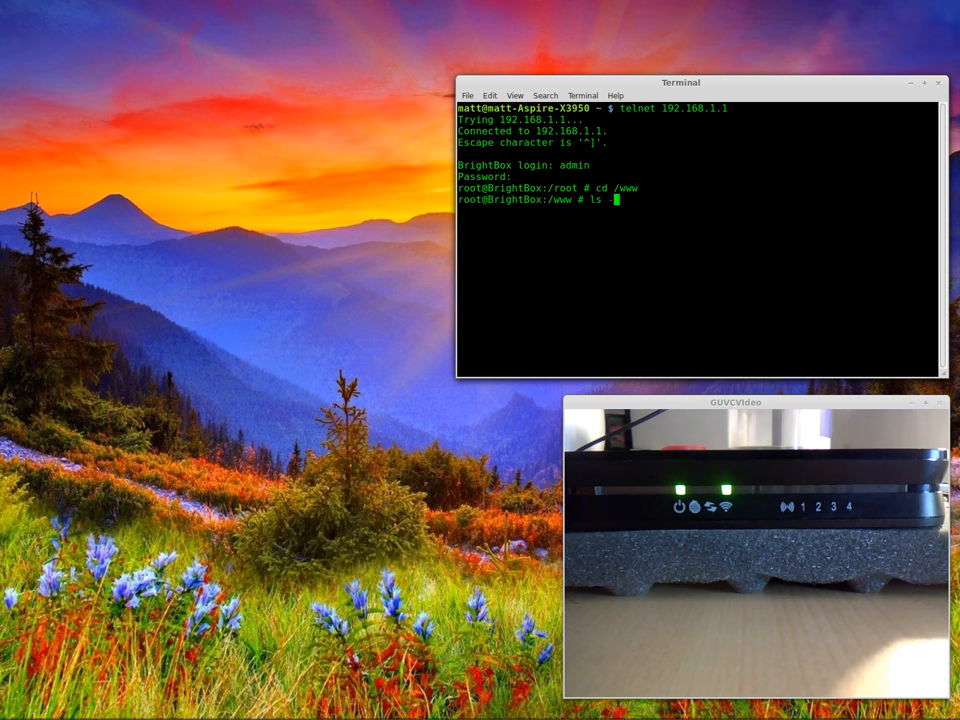
pyautogui.press('Return')
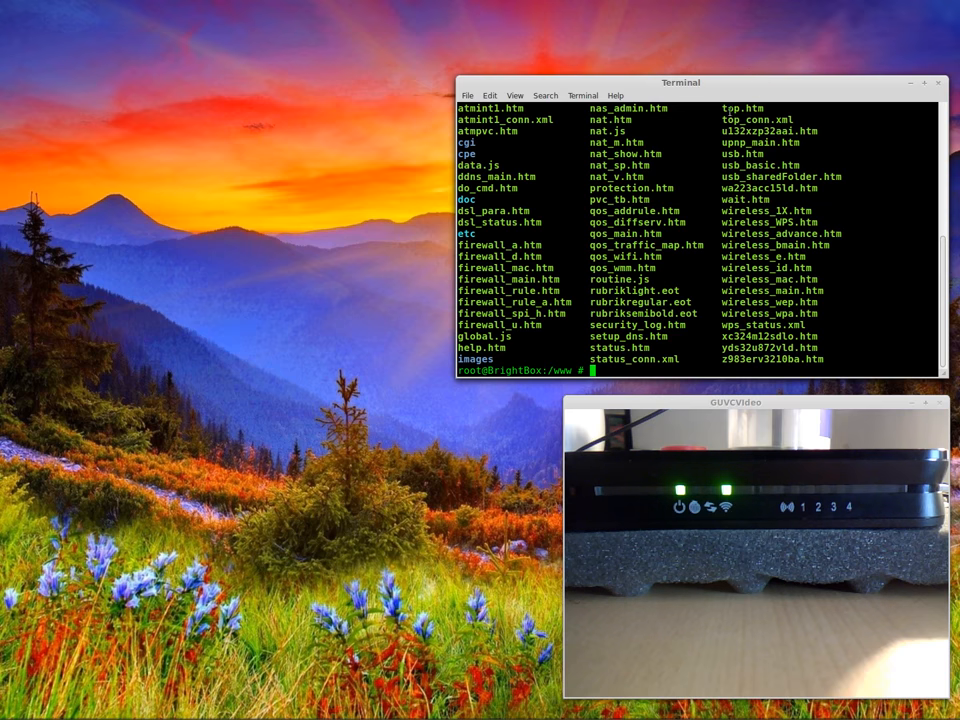
pyautogui.moveTo(688, 160)
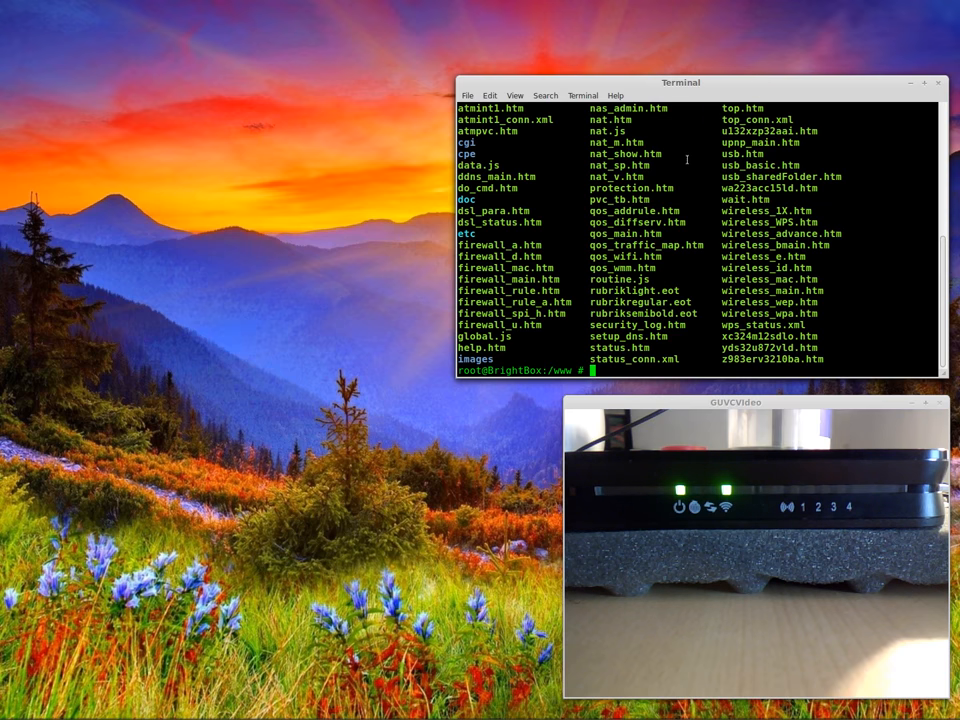
pyautogui.write('re')
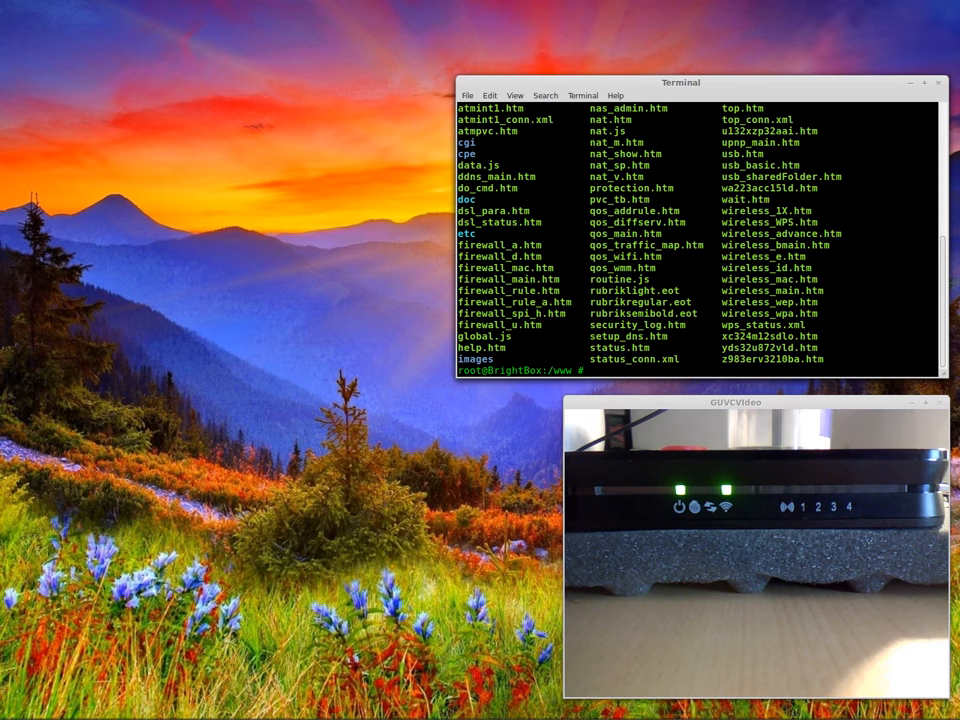
# Step: Change into /bin and list the commands available there
pyautogui.write('cd /bi')
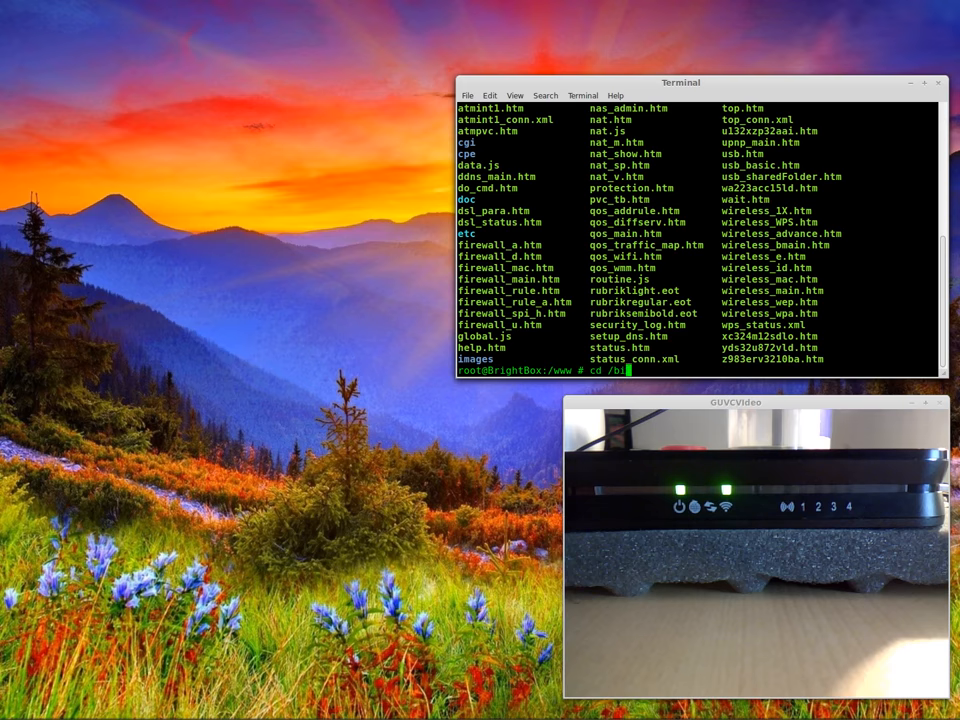
pyautogui.press('Return')
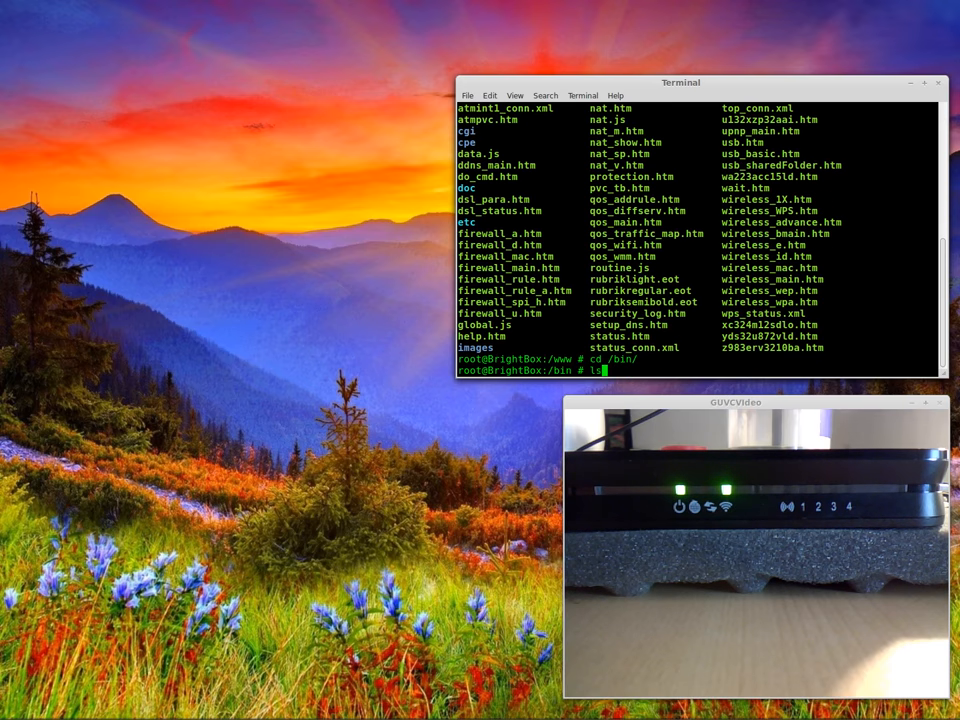
pyautogui.press('Return')
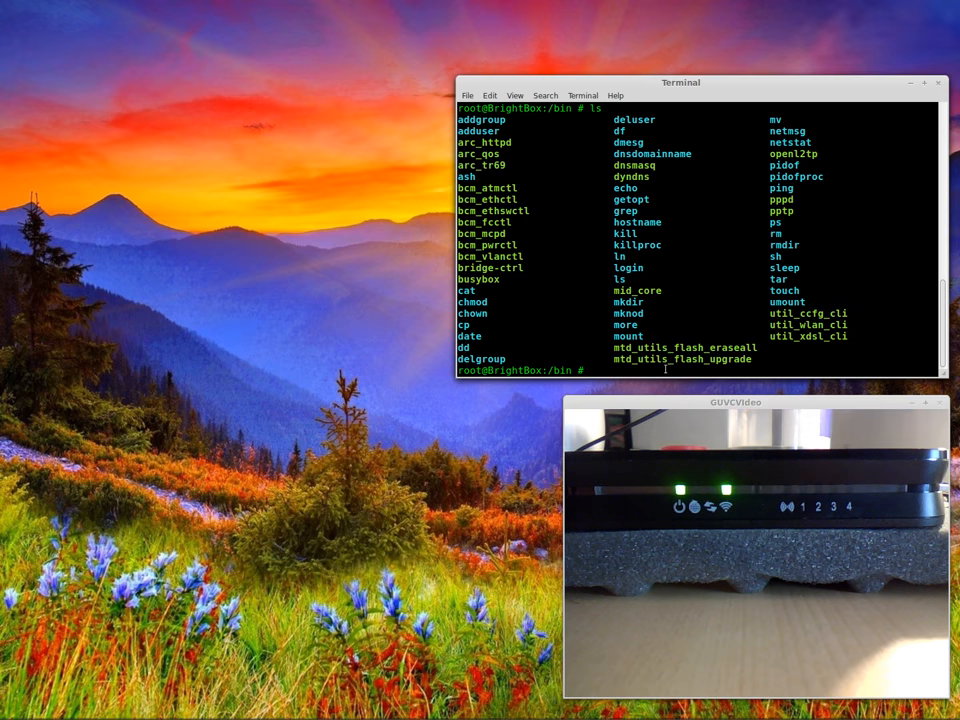
# Step: Run /bin/util_ccfg_cli to print its usage: showcfg, get, set, del, commitcfg, reinit
pyautogui.write('/')
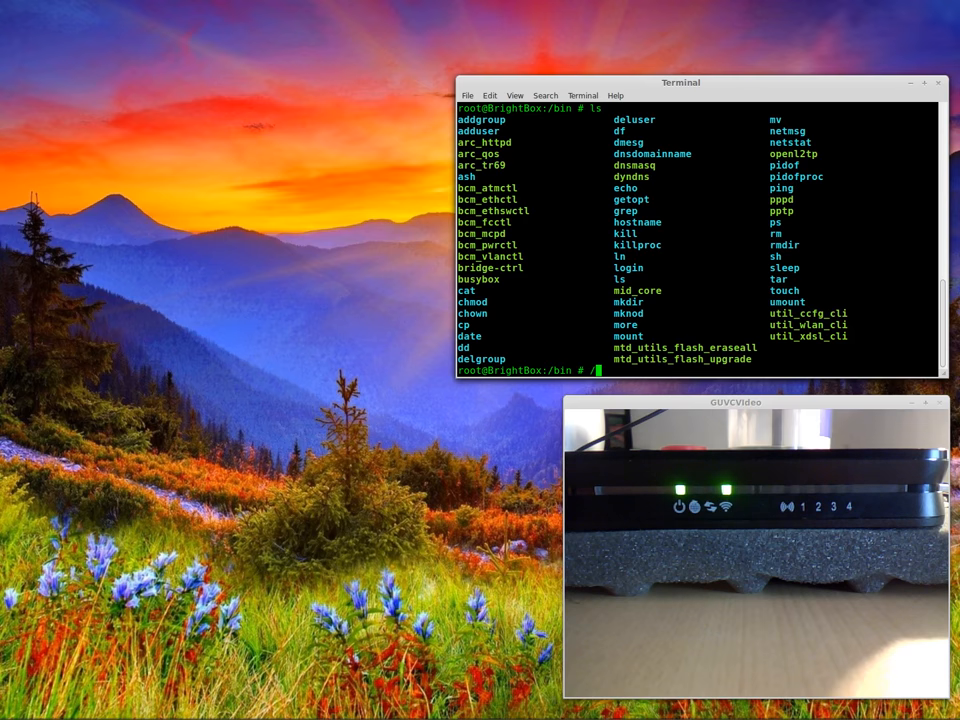
pyautogui.write('/bin/ut')
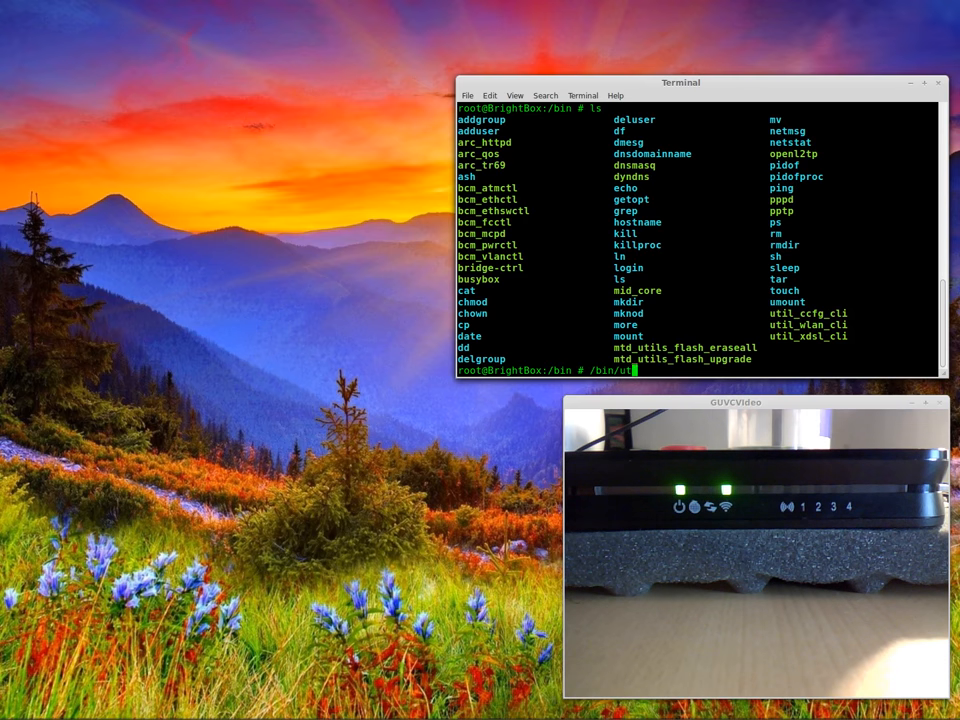
pyautogui.write('il_ccfg_cli')
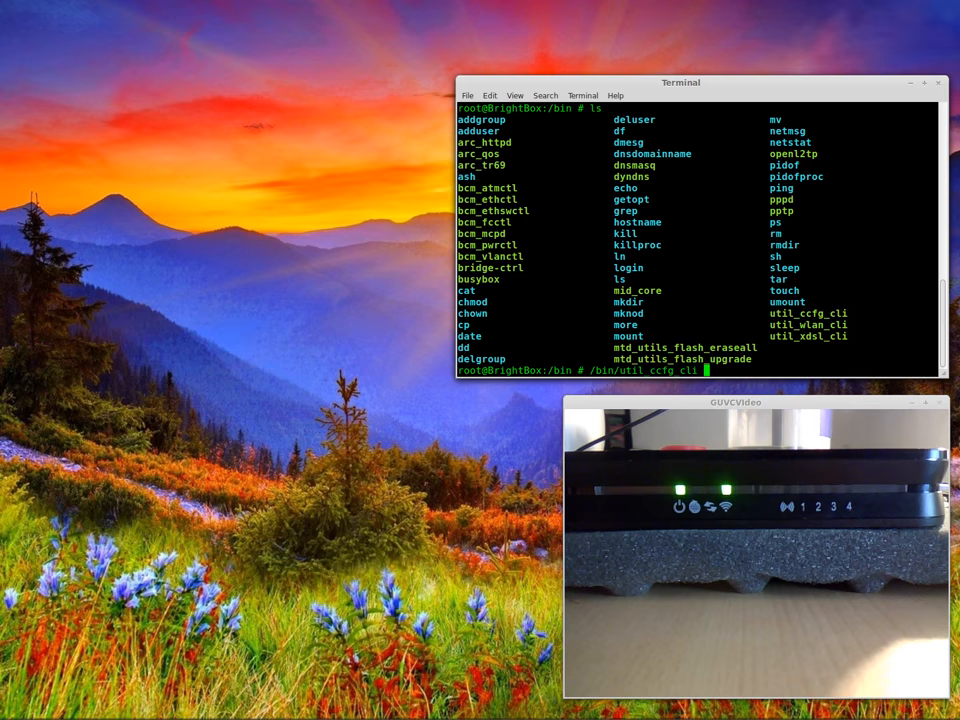
pyautogui.press('Return')
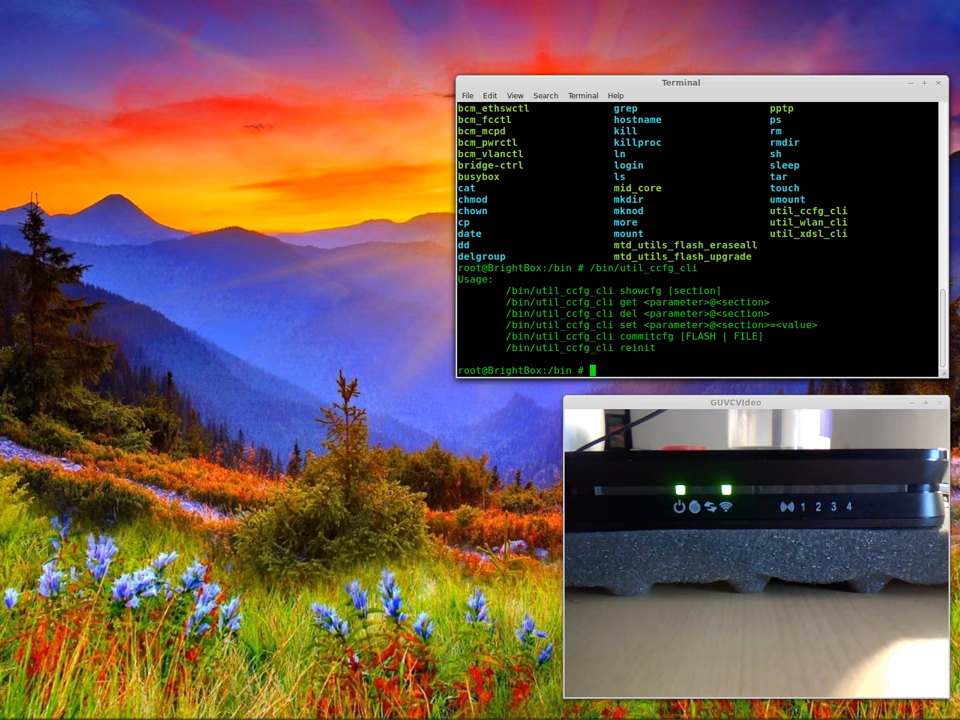
pyautogui.moveTo(648, 98)
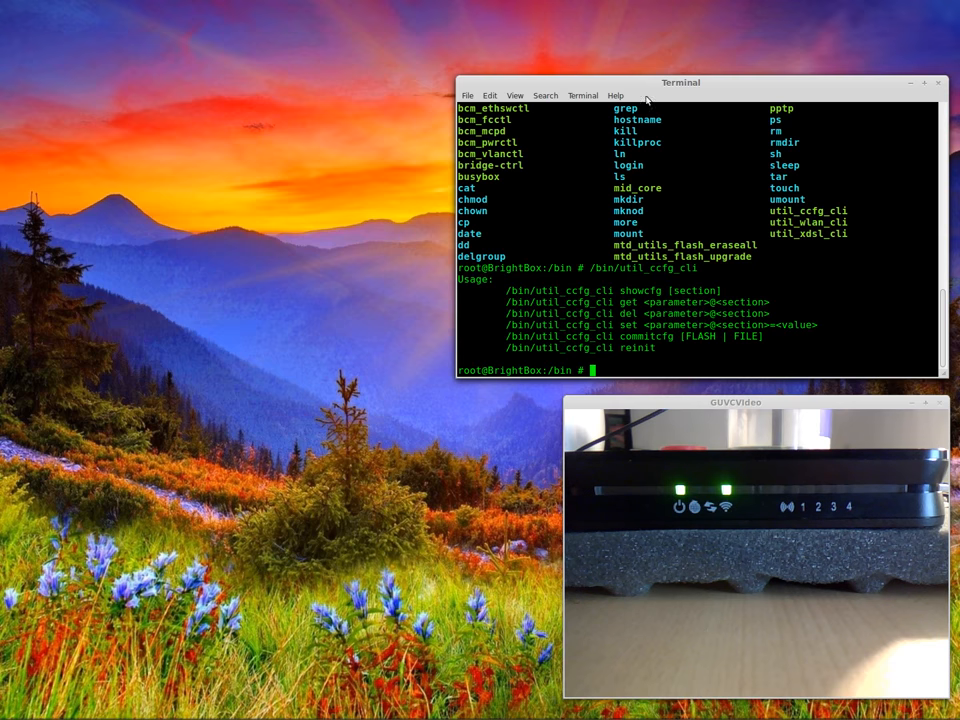